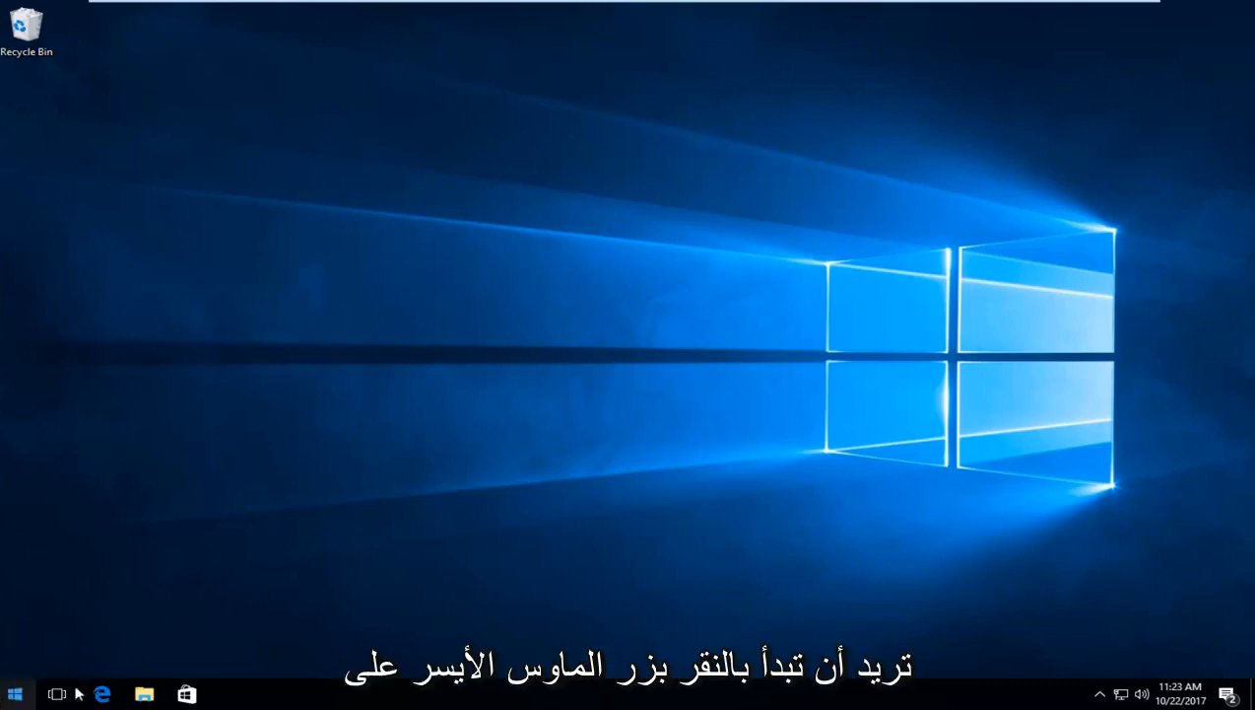
Step: Search the Start Menu for 'file explorer options' and open the best match
{"action": "left_click", "coordinate": [14, 694]}
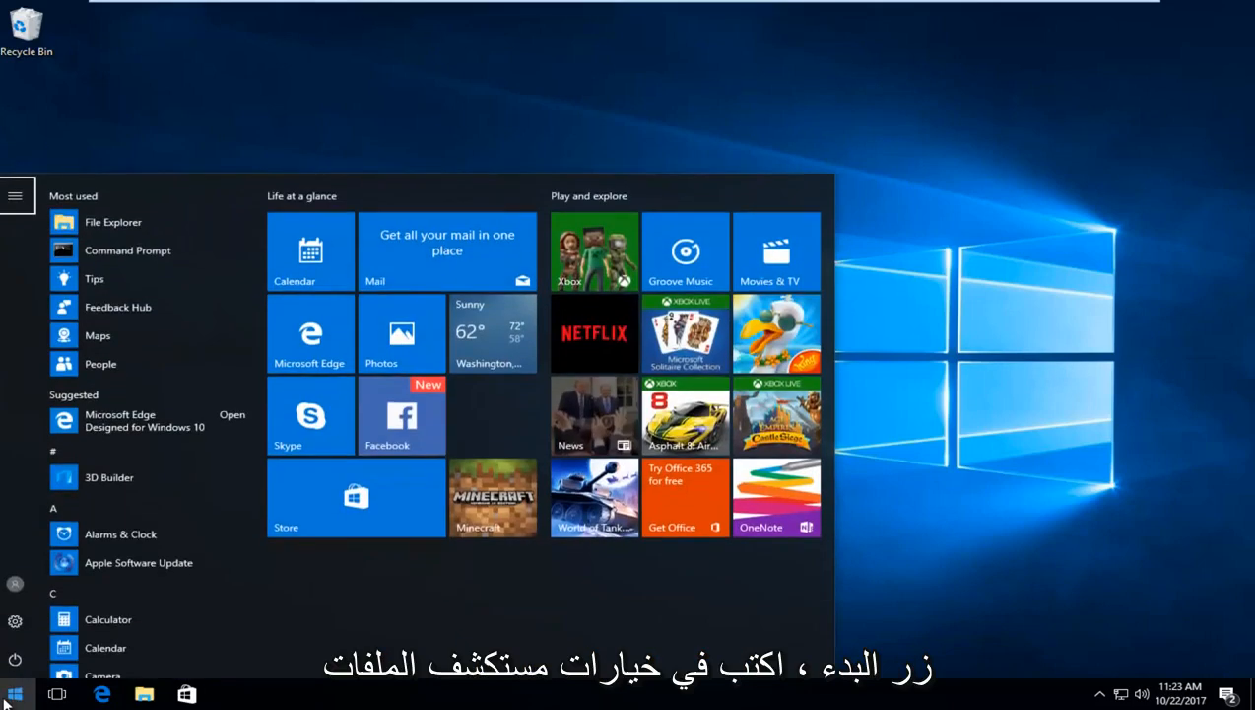
{"action": "type", "text": "file explorer options"}
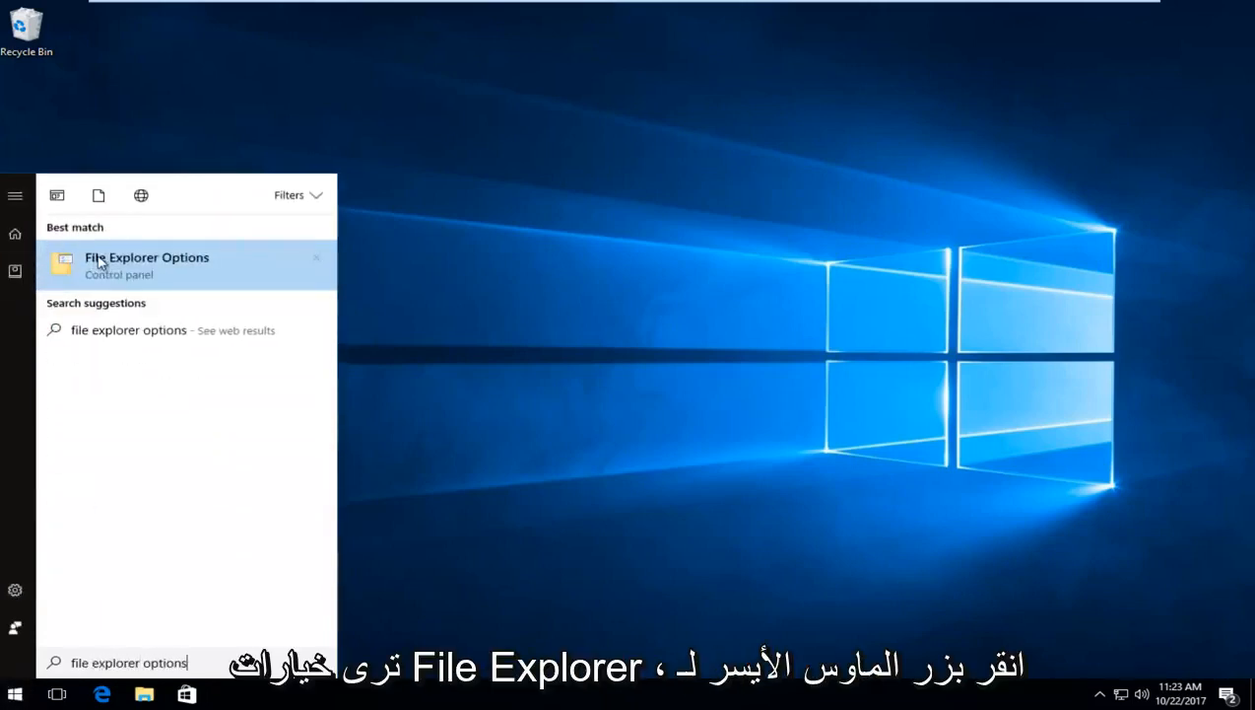
{"action": "left_click", "coordinate": [146, 264]}
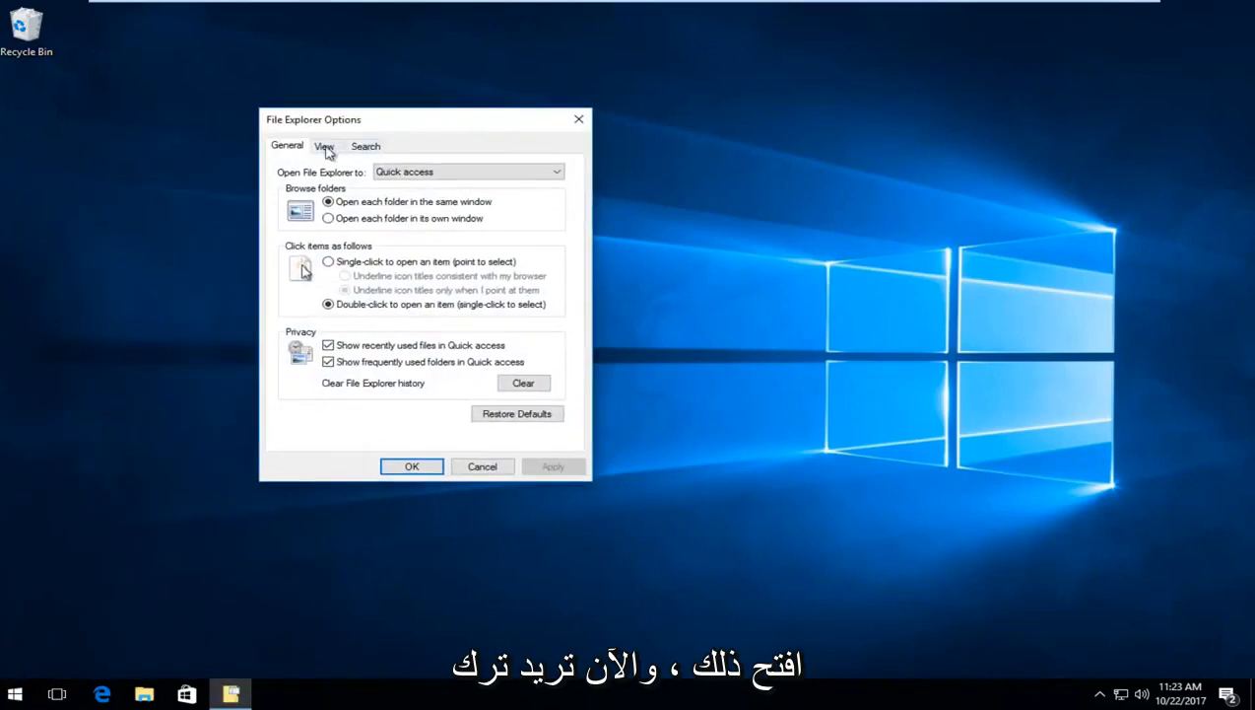
Step: Enable 'Show hidden files, folders, and drives' on the View tab and confirm
{"action": "left_click", "coordinate": [325, 146]}
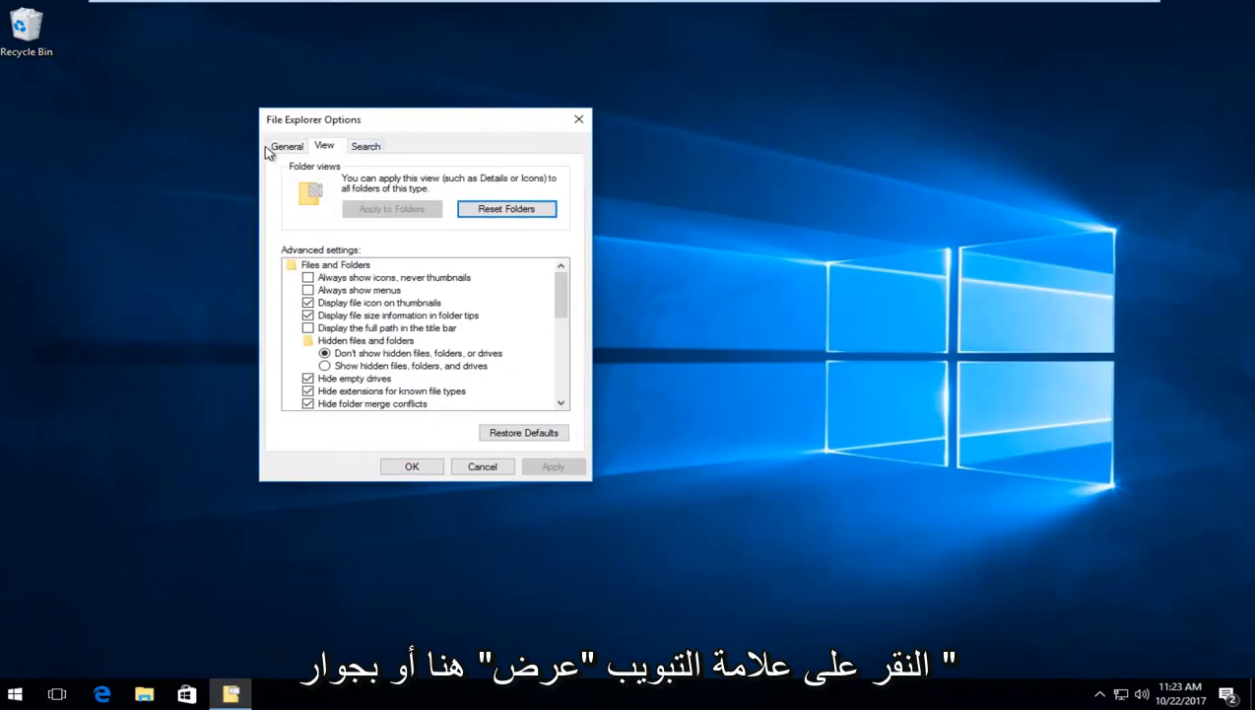
{"action": "mouse_move", "coordinate": [345, 351]}
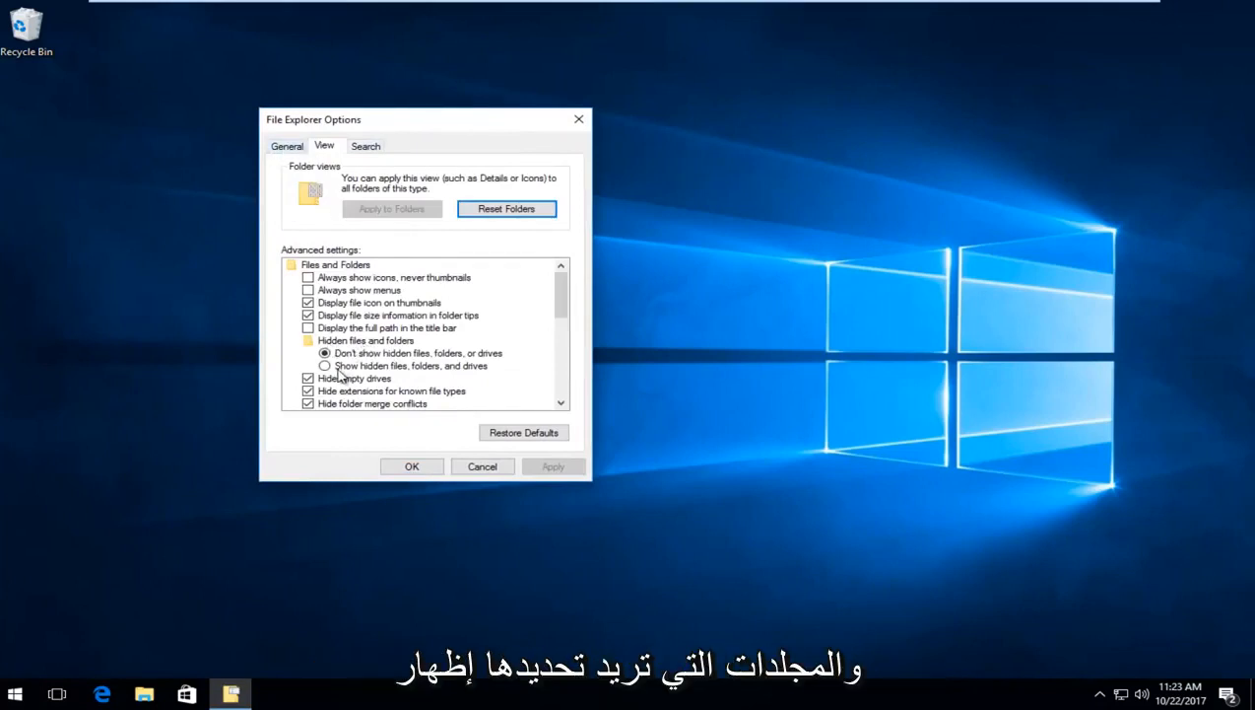
{"action": "mouse_move", "coordinate": [399, 376]}
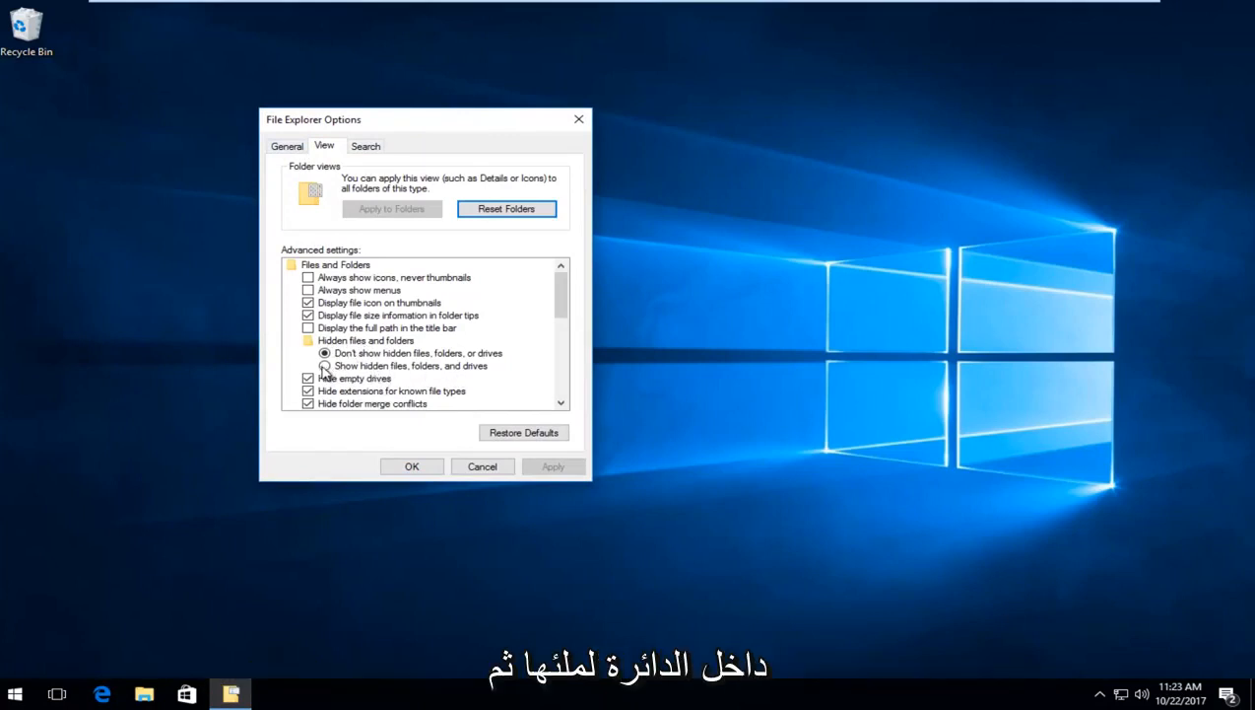
{"action": "left_click", "coordinate": [325, 365]}
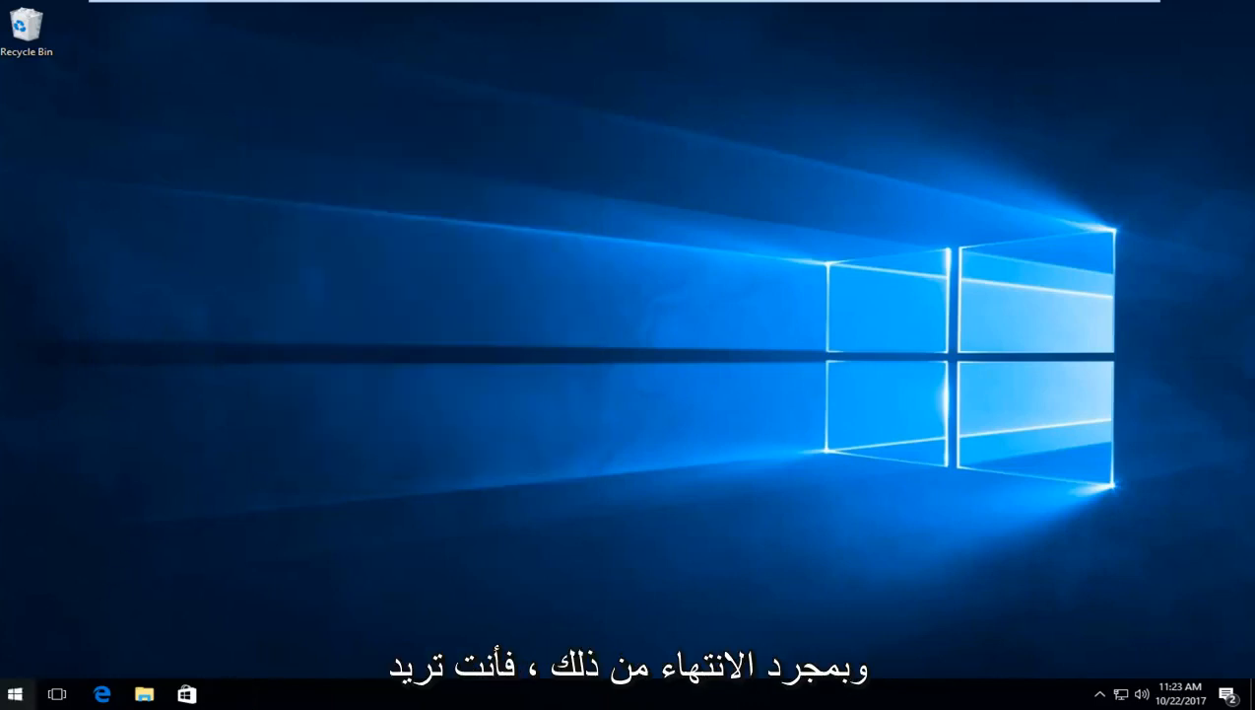
Step: Search the Start Menu for 'this pc' and open This PC
{"action": "left_click", "coordinate": [14, 694]}
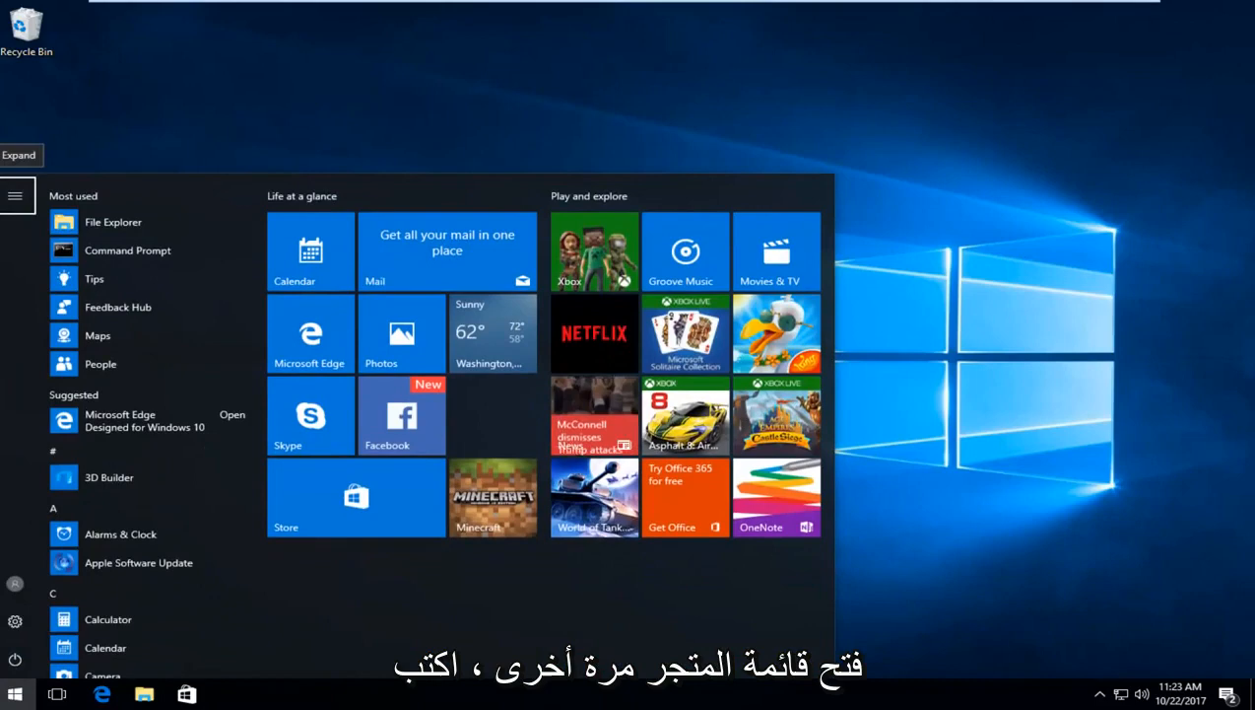
{"action": "type", "text": "thic"}
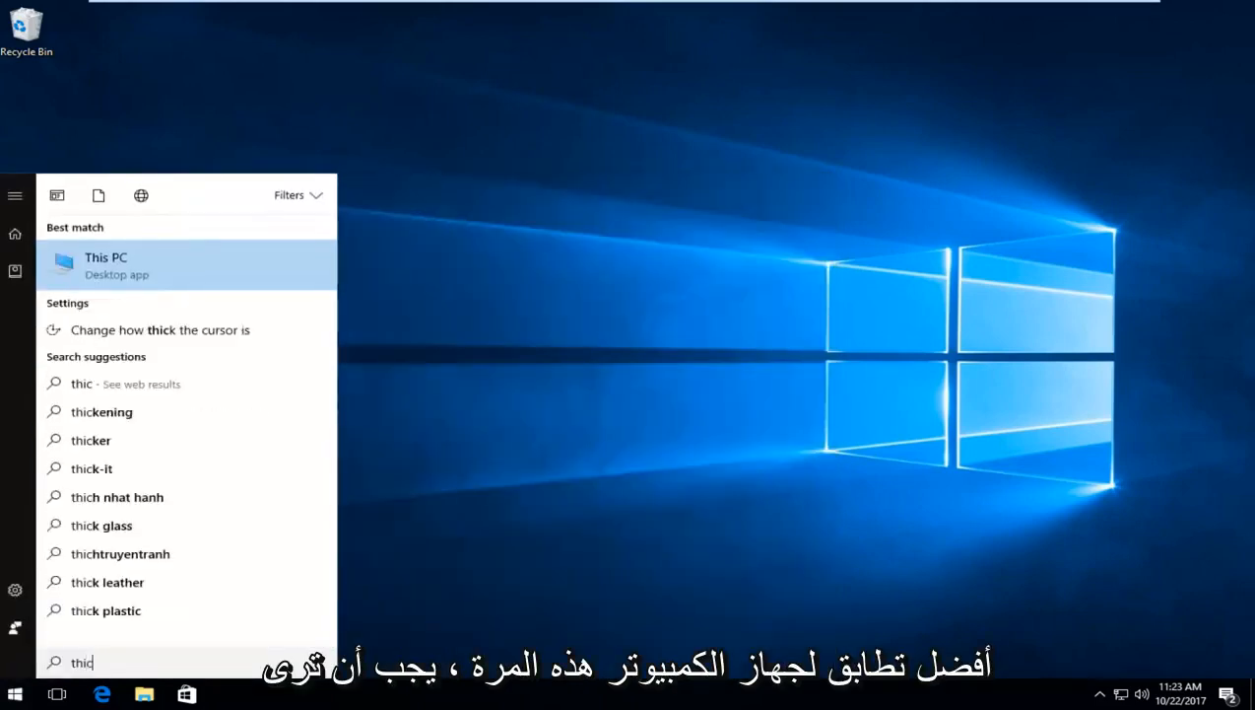
{"action": "type", "text": "this pc"}
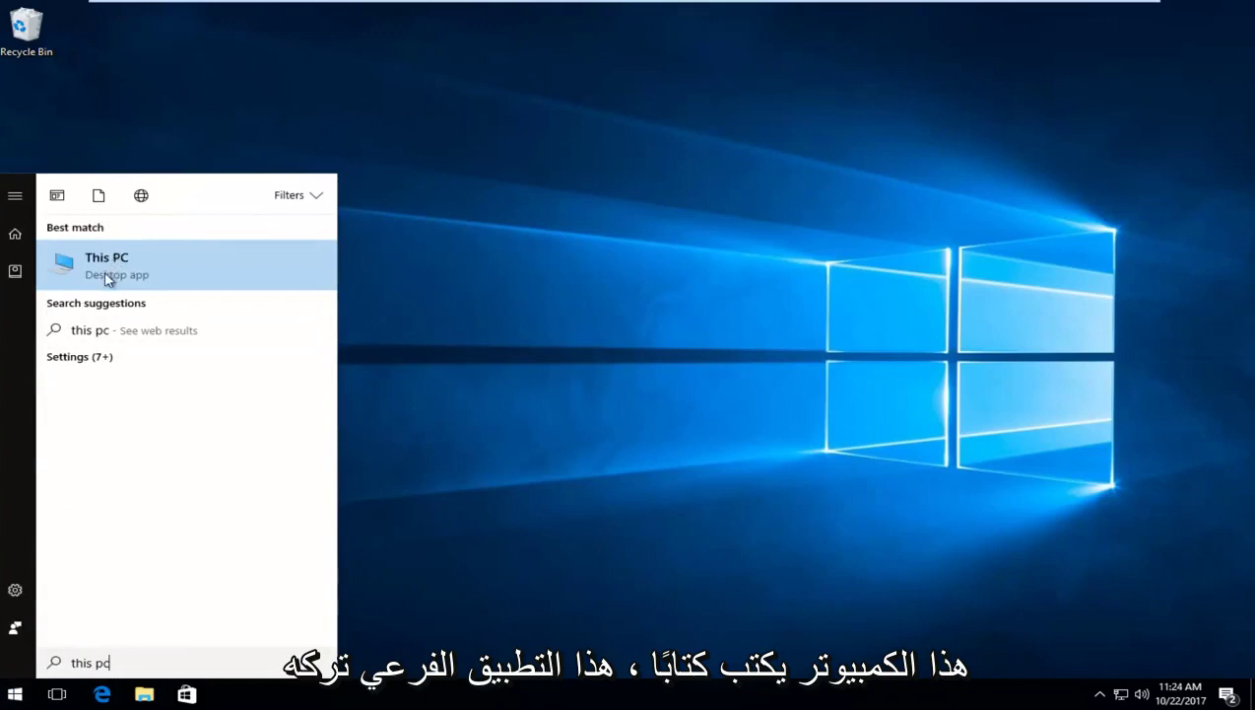
{"action": "left_click", "coordinate": [107, 264]}
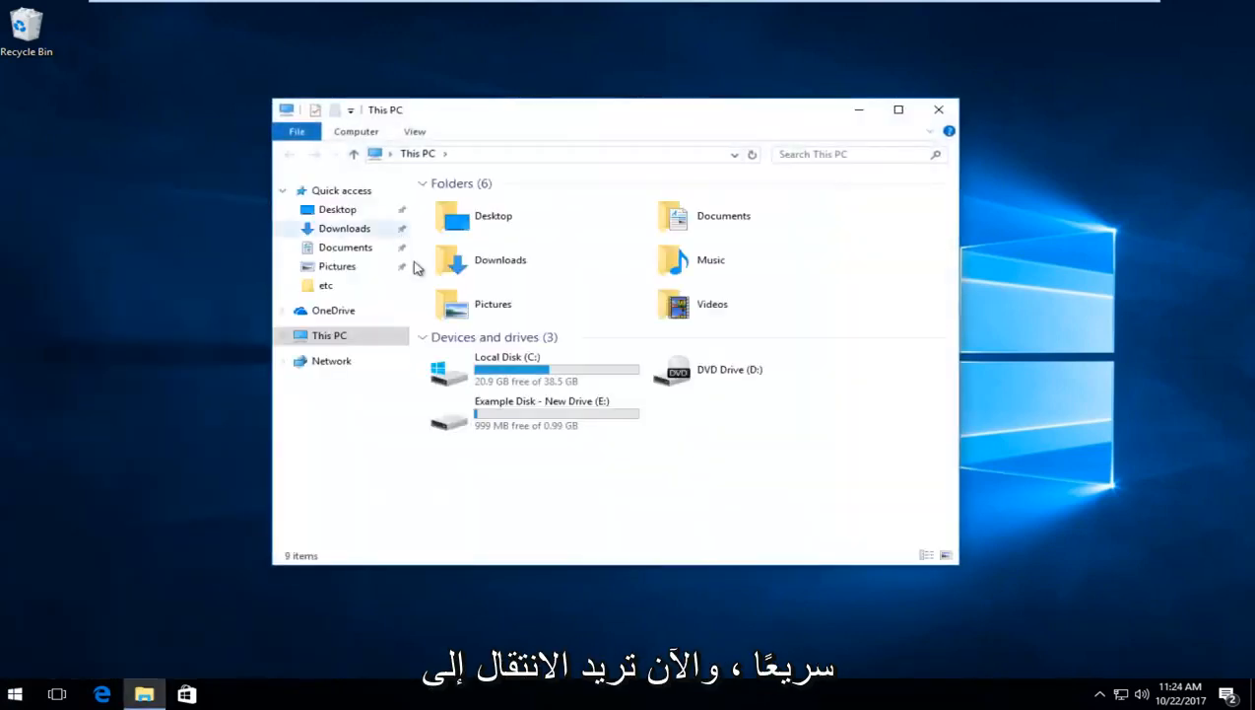
{"action": "mouse_move", "coordinate": [508, 370]}
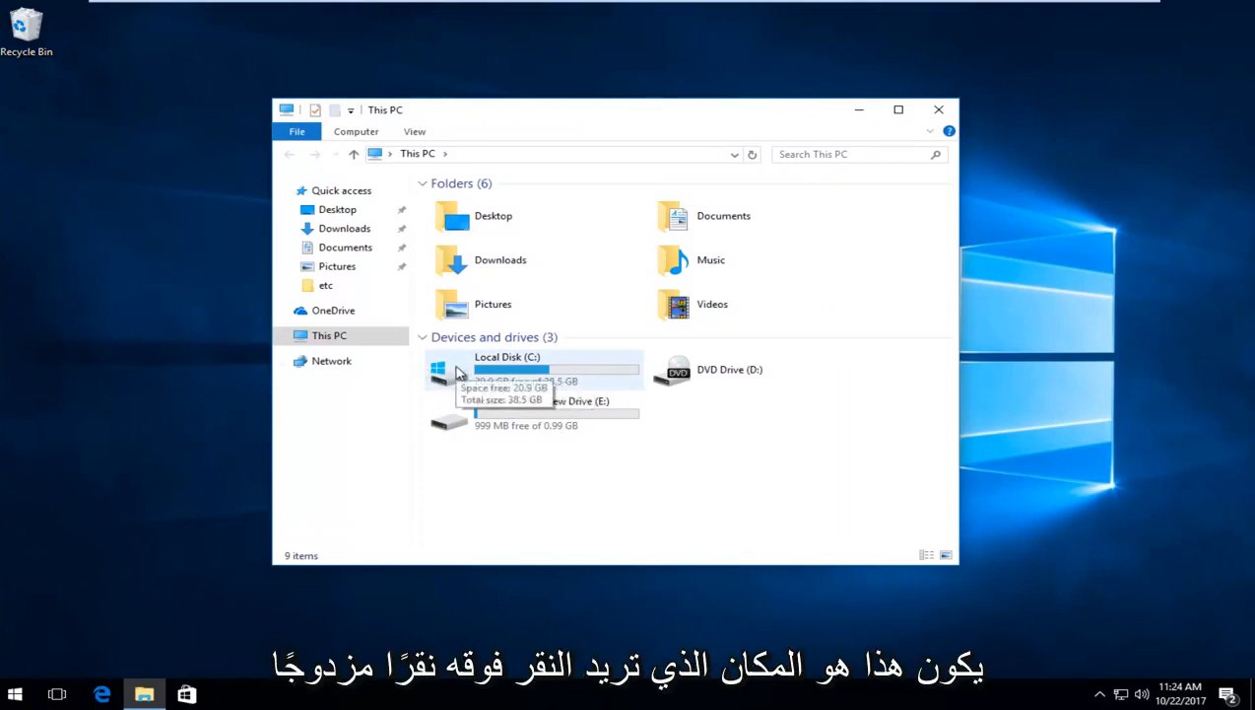
Step: Open Local Disk (C:) and then the Windows folder
{"action": "double_click", "coordinate": [508, 368]}
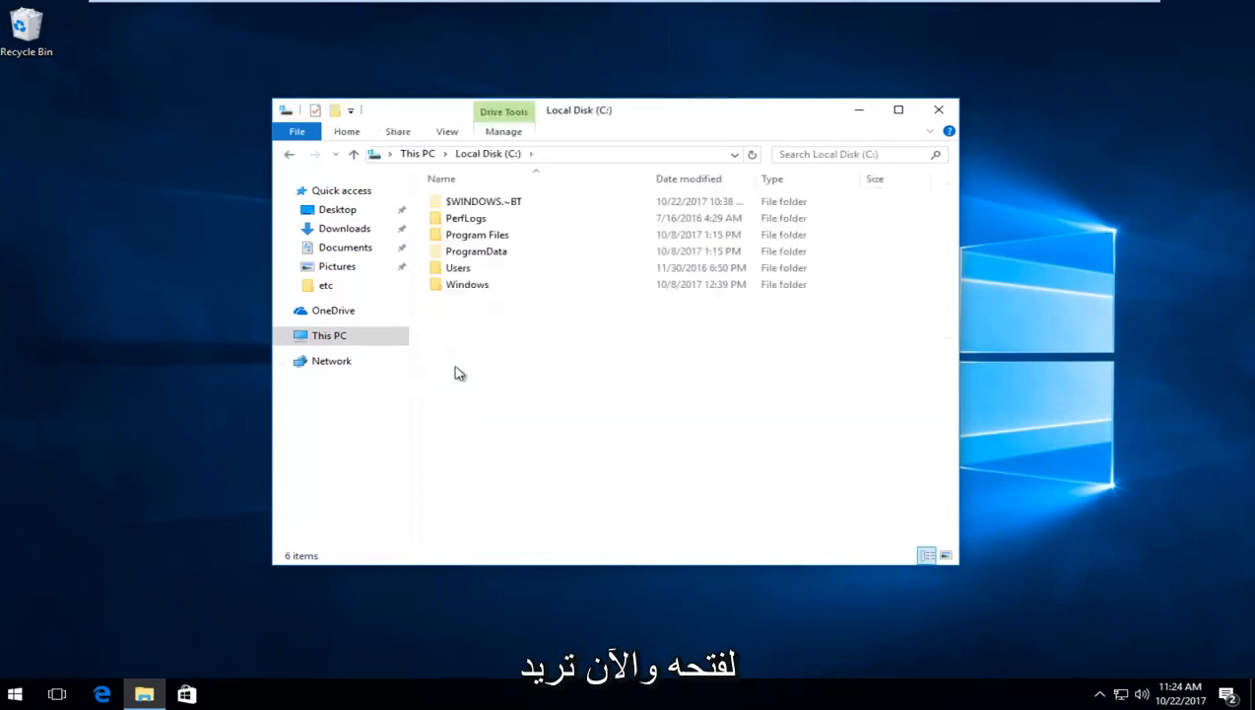
{"action": "mouse_move", "coordinate": [483, 328]}
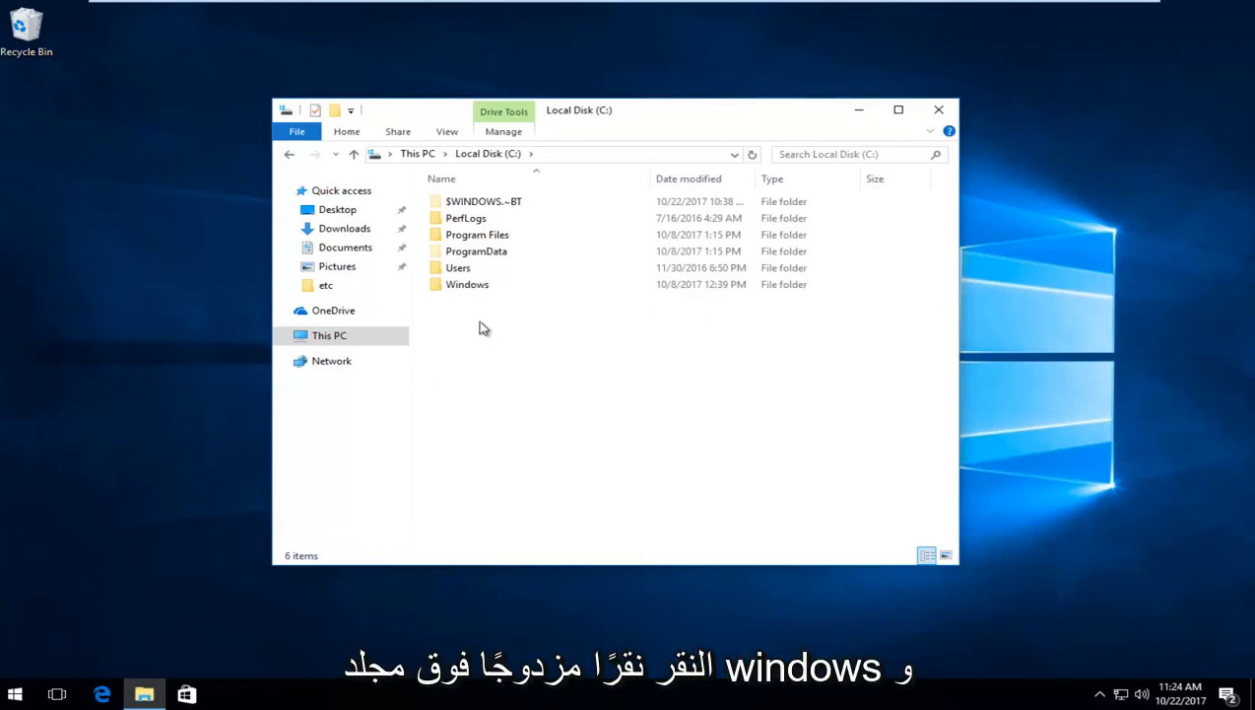
{"action": "double_click", "coordinate": [467, 284]}
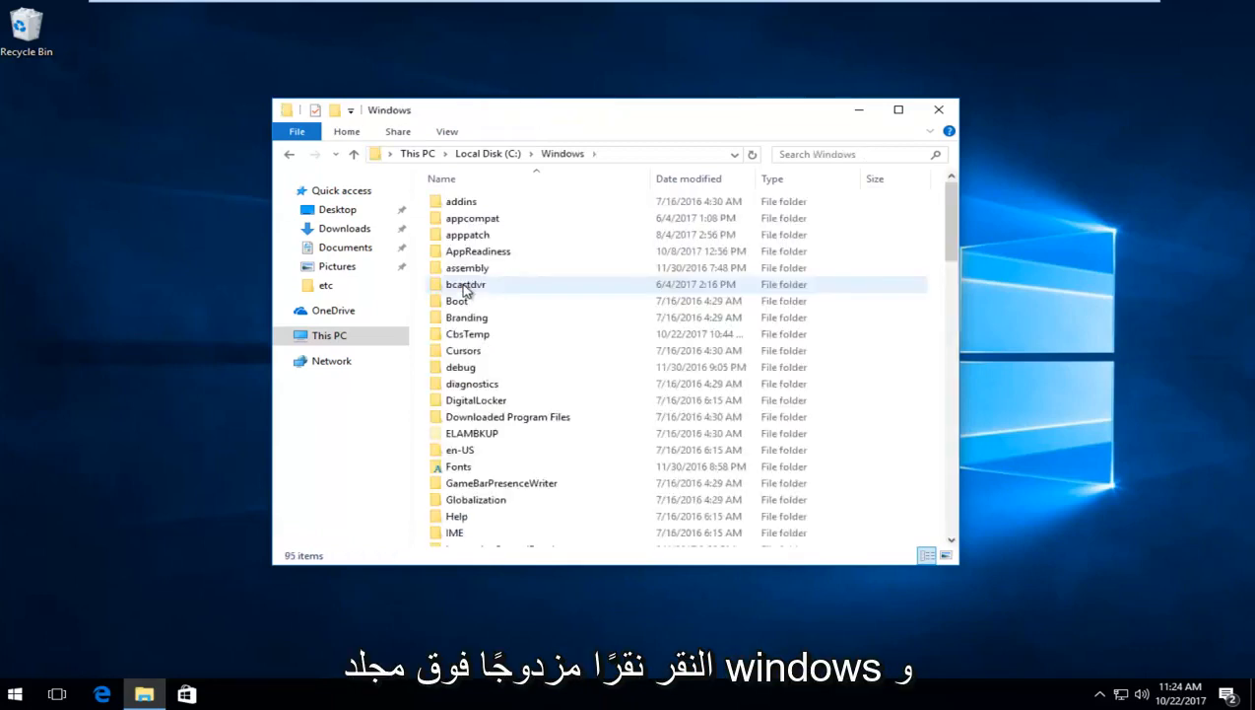
{"action": "scroll", "scroll_direction": "down", "scroll_amount": 3}
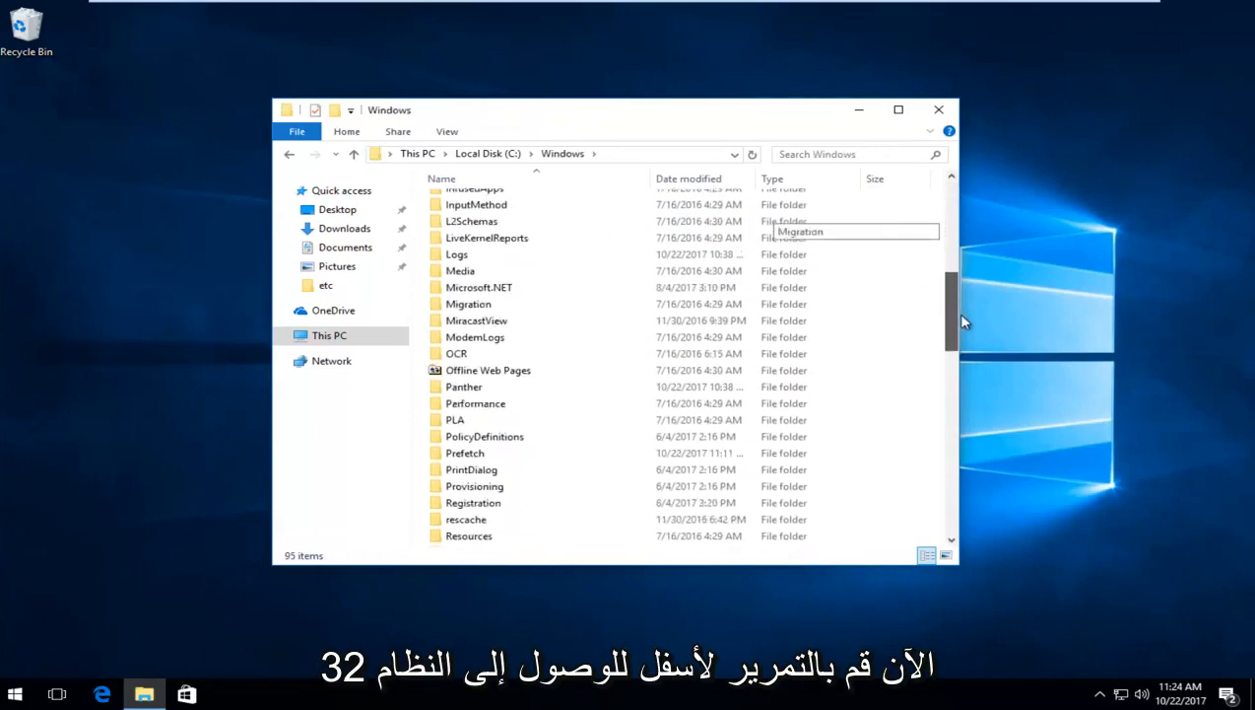
{"action": "scroll", "scroll_direction": "down", "scroll_amount": 3}
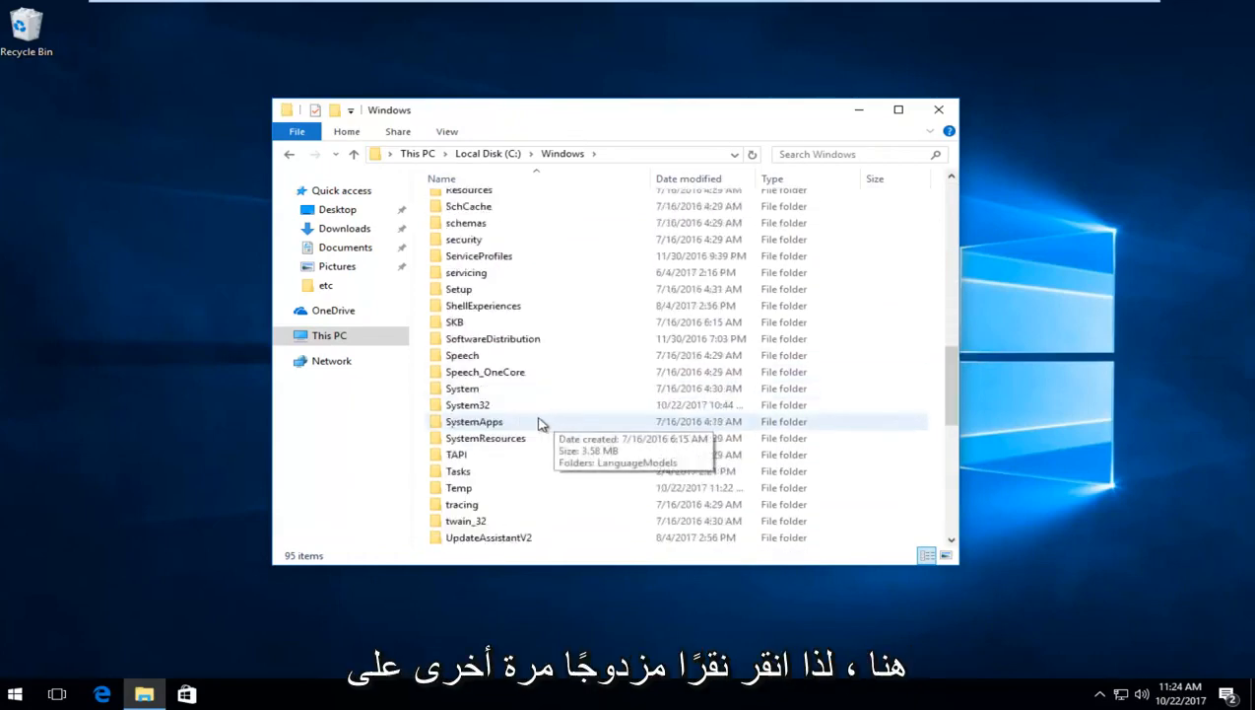
Step: Open System32 and then its drivers folder
{"action": "left_click", "coordinate": [467, 404]}
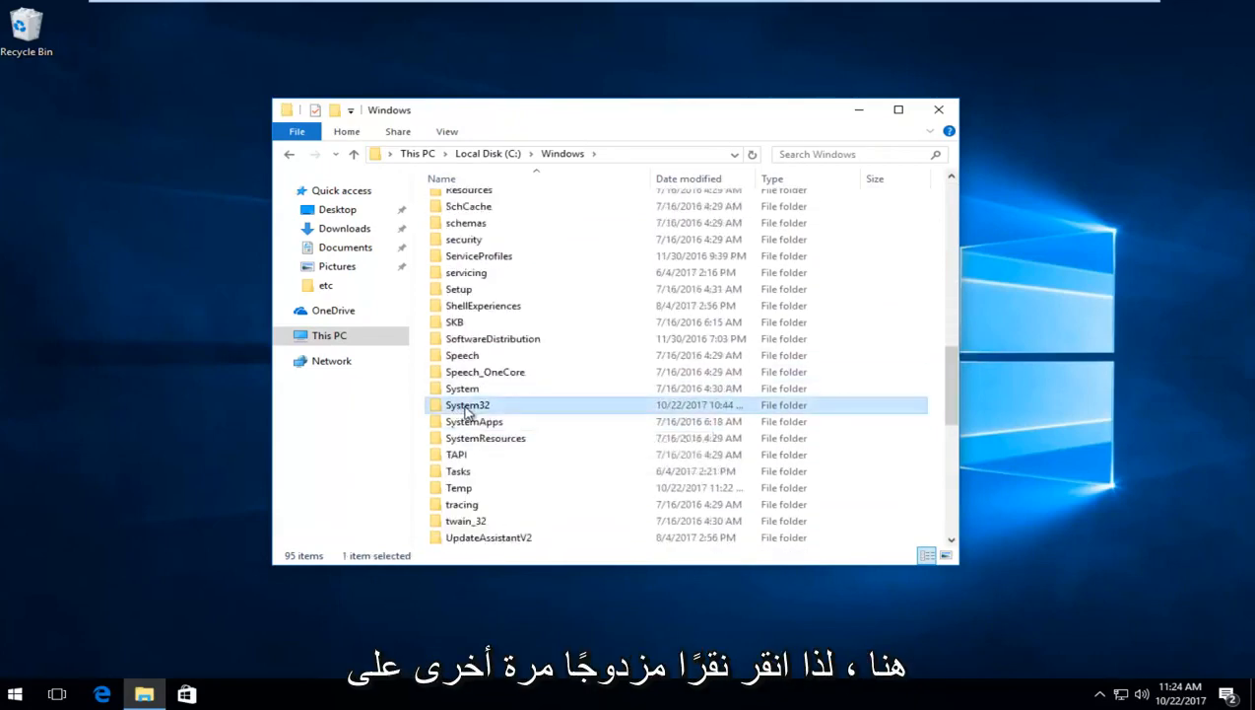
{"action": "double_click", "coordinate": [467, 404]}
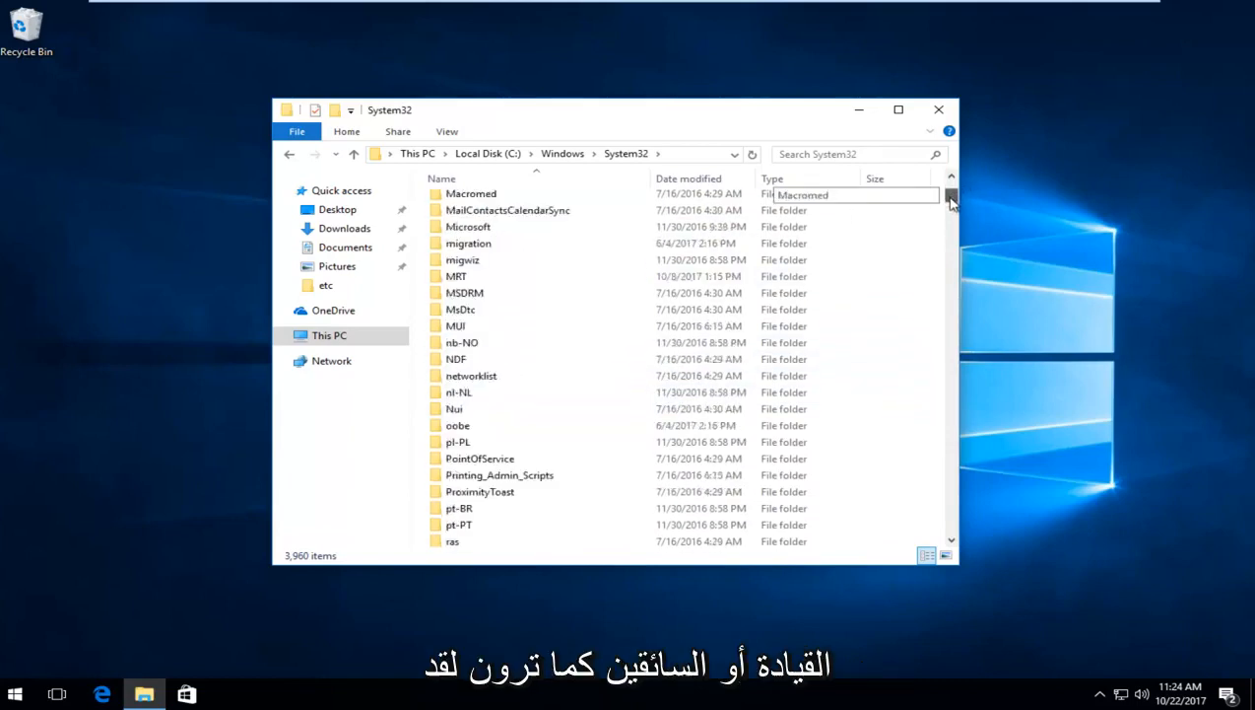
{"action": "scroll", "scroll_direction": "down", "scroll_amount": 3}
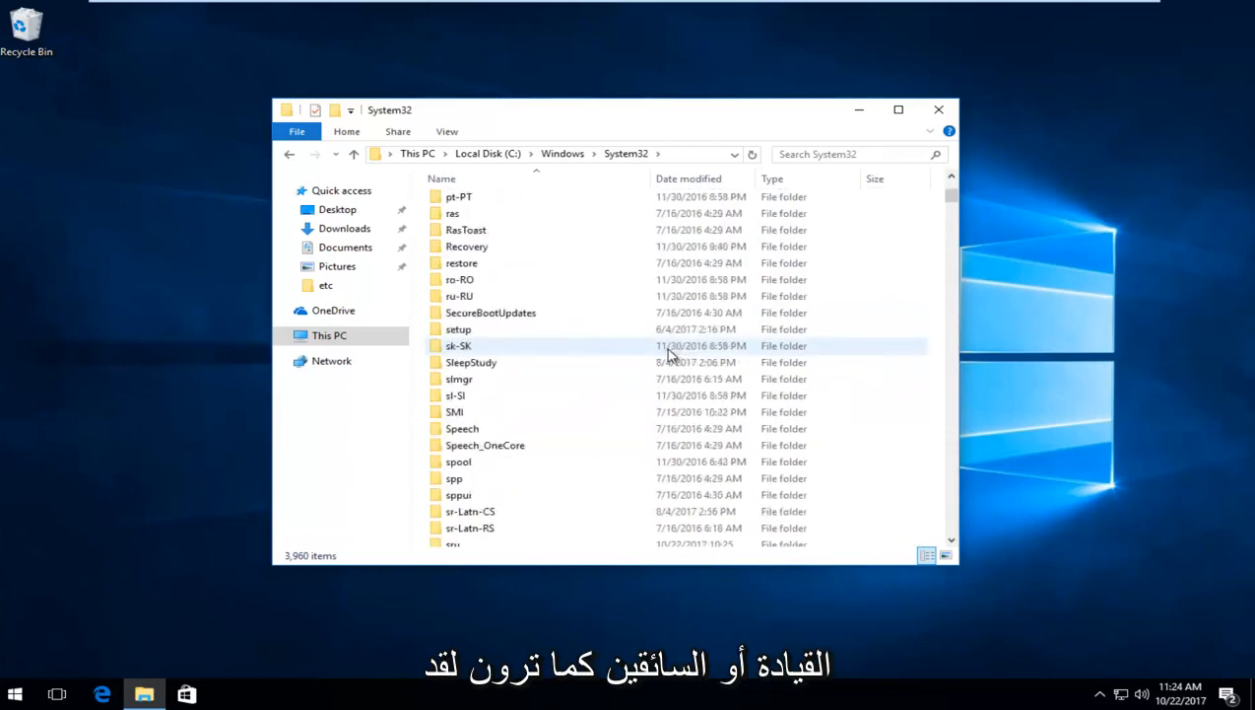
{"action": "scroll", "scroll_direction": "up", "scroll_amount": 3}
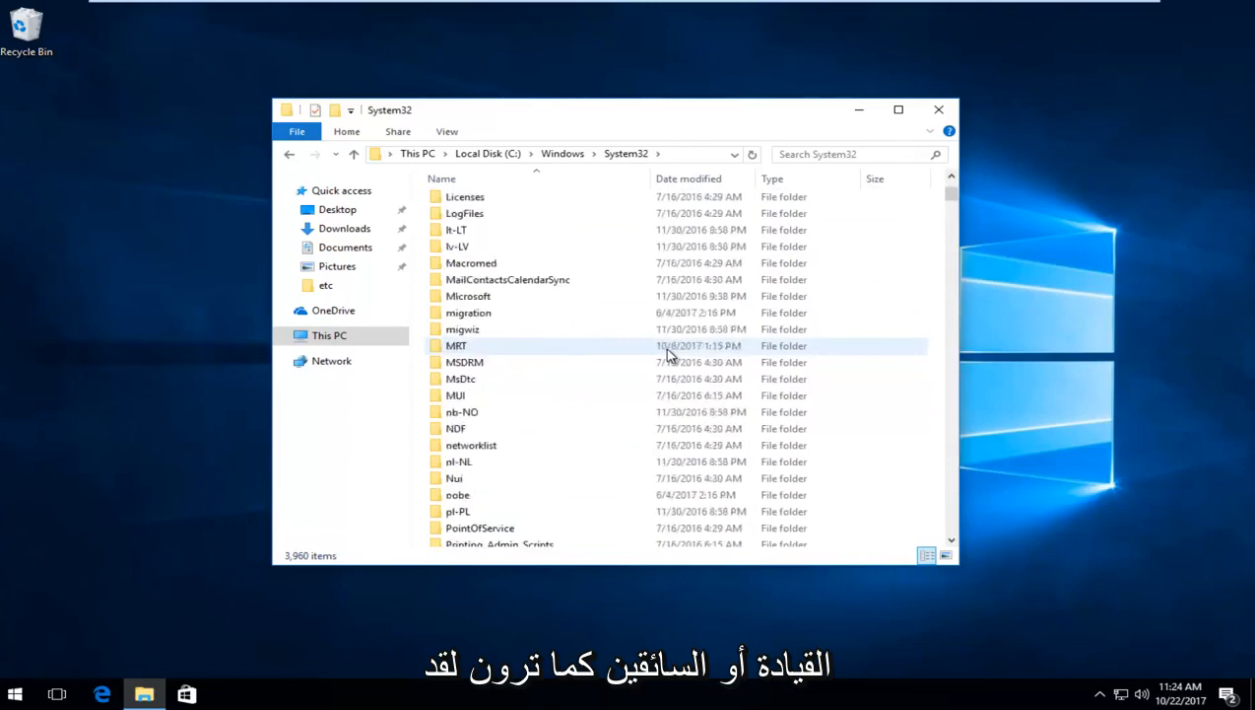
{"action": "scroll", "scroll_direction": "up", "scroll_amount": 3}
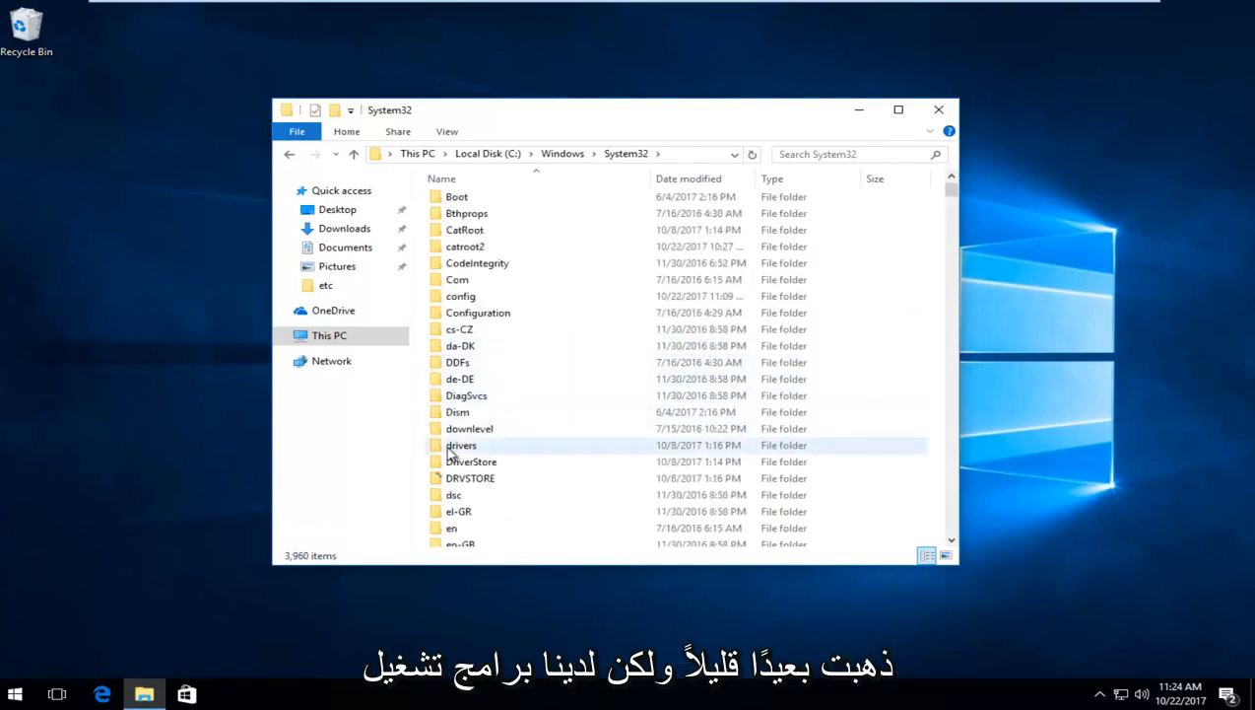
{"action": "left_click", "coordinate": [461, 445]}
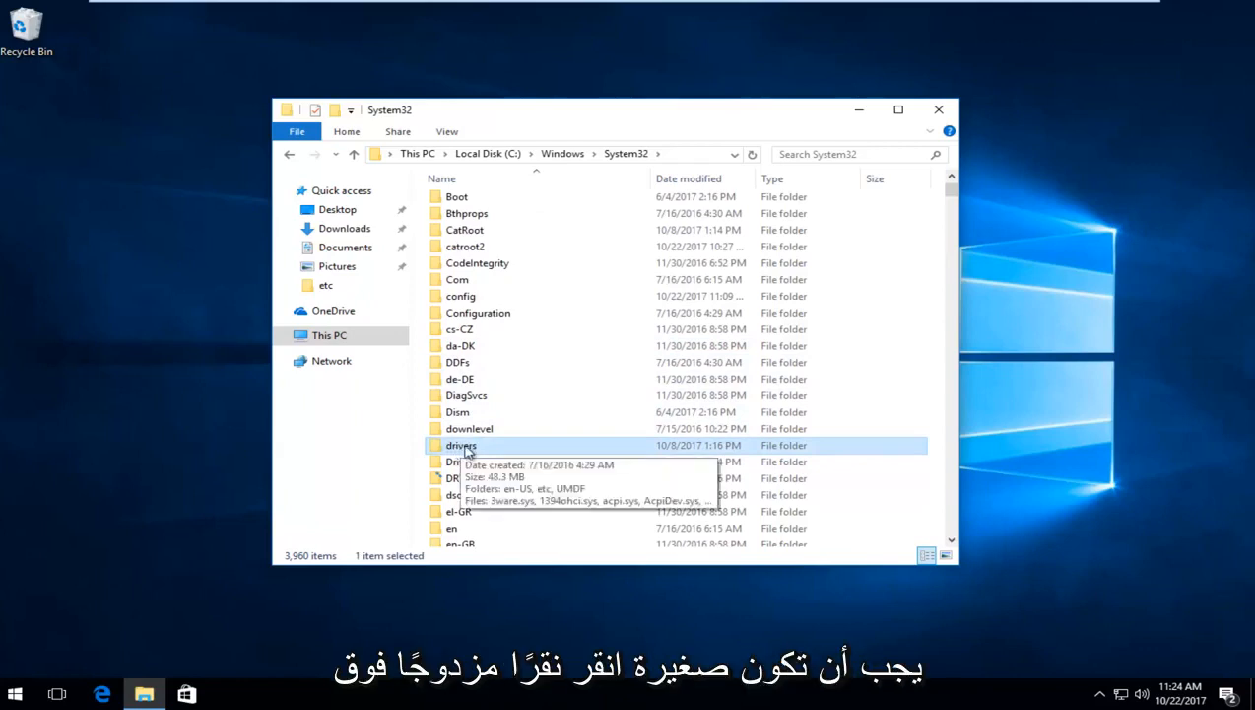
{"action": "double_click", "coordinate": [461, 445]}
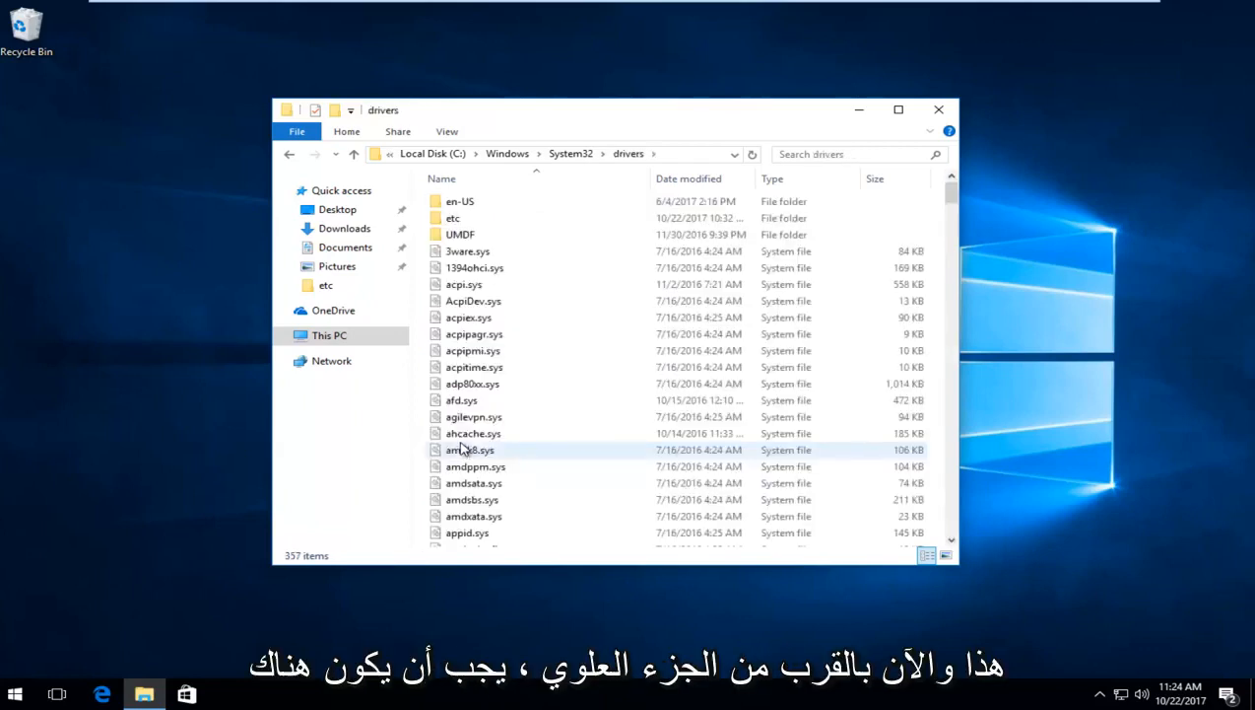
{"action": "mouse_move", "coordinate": [459, 234]}
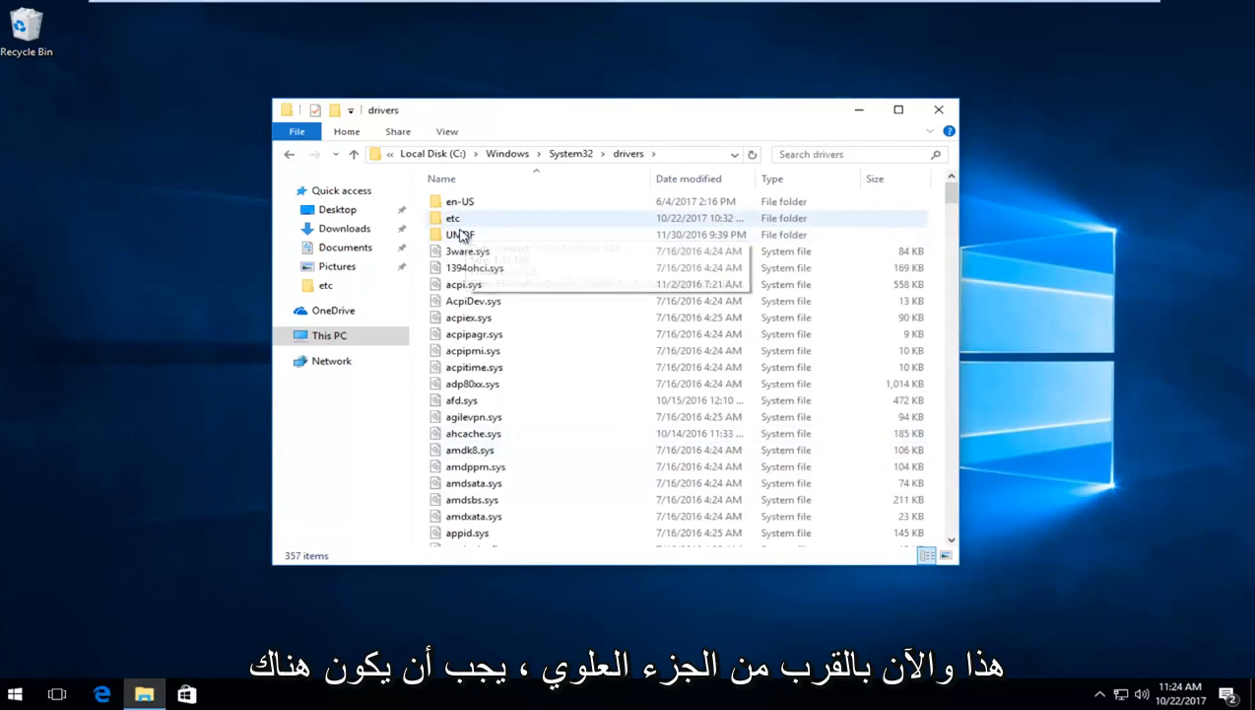
{"action": "mouse_move", "coordinate": [459, 235]}
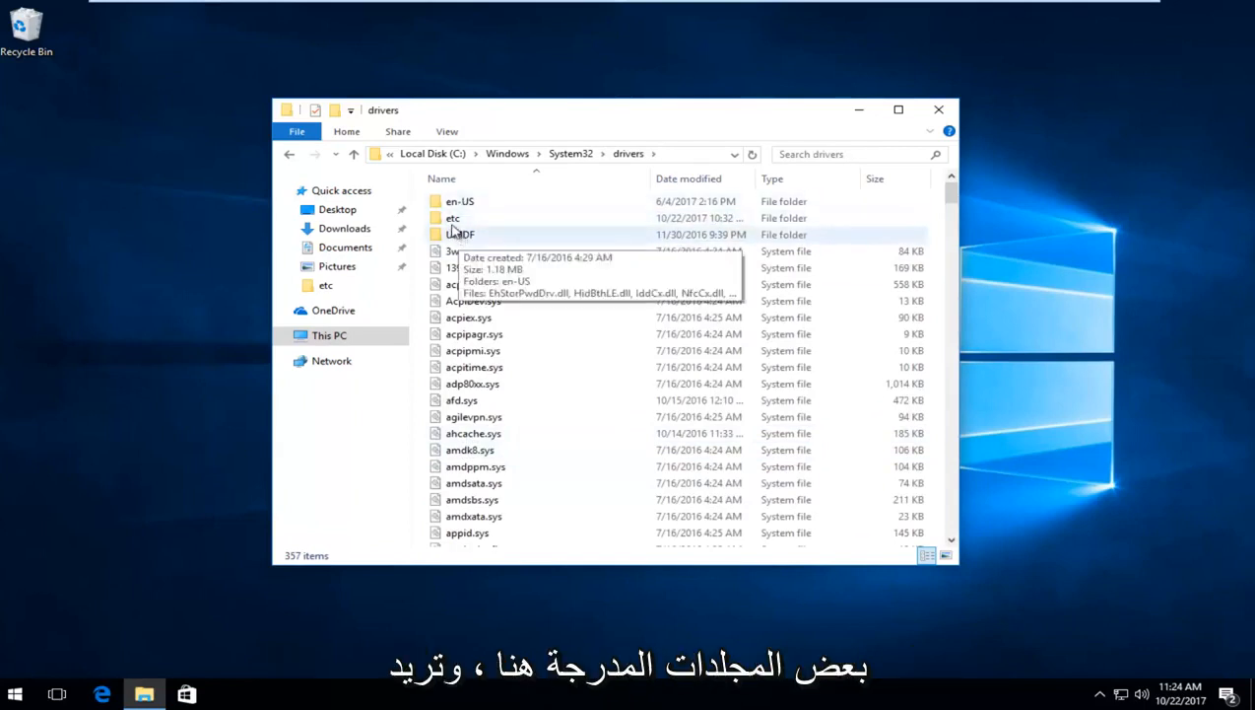
{"action": "mouse_move", "coordinate": [454, 218]}
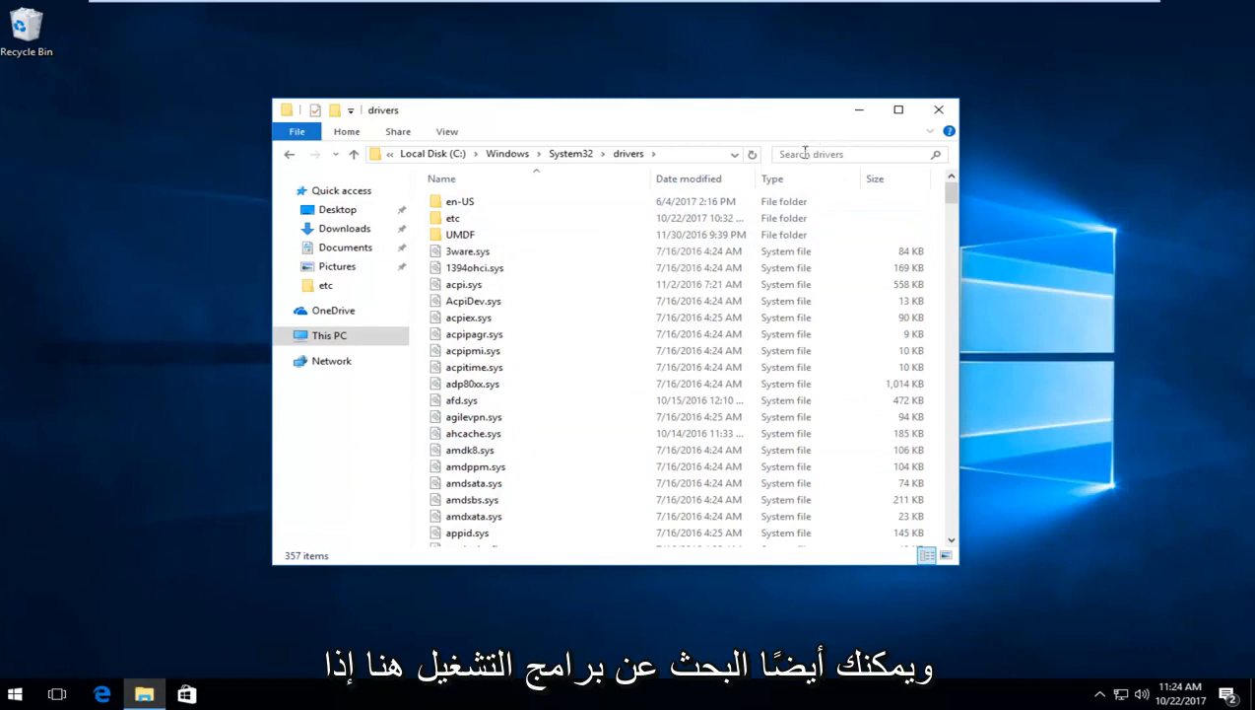
{"action": "mouse_move", "coordinate": [453, 218]}
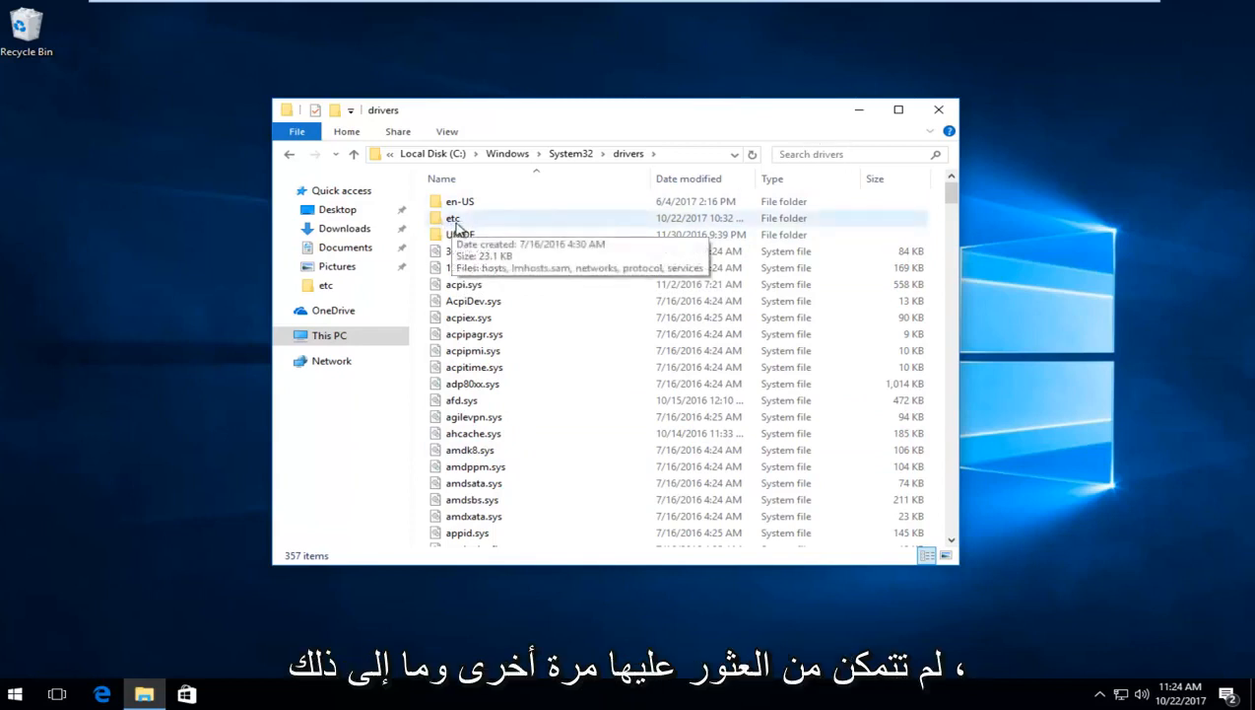
Step: Open the etc folder and copy the hosts file via its context menu
{"action": "double_click", "coordinate": [452, 218]}
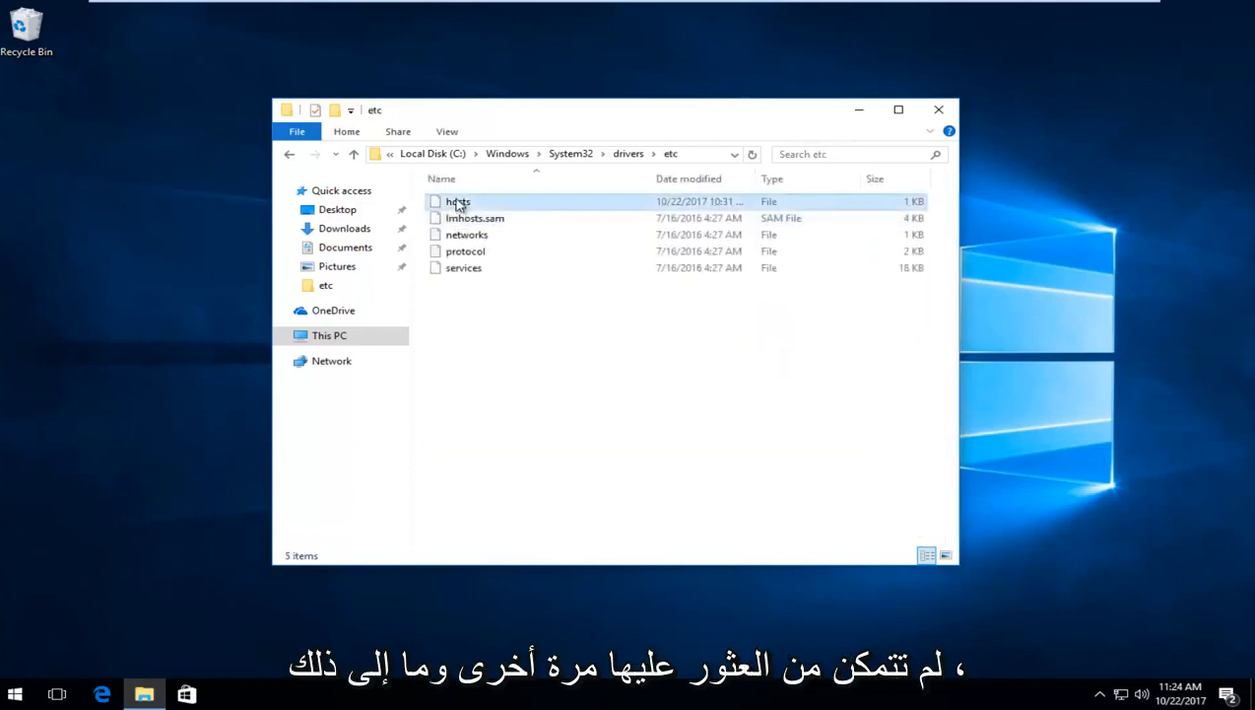
{"action": "left_click", "coordinate": [457, 201]}
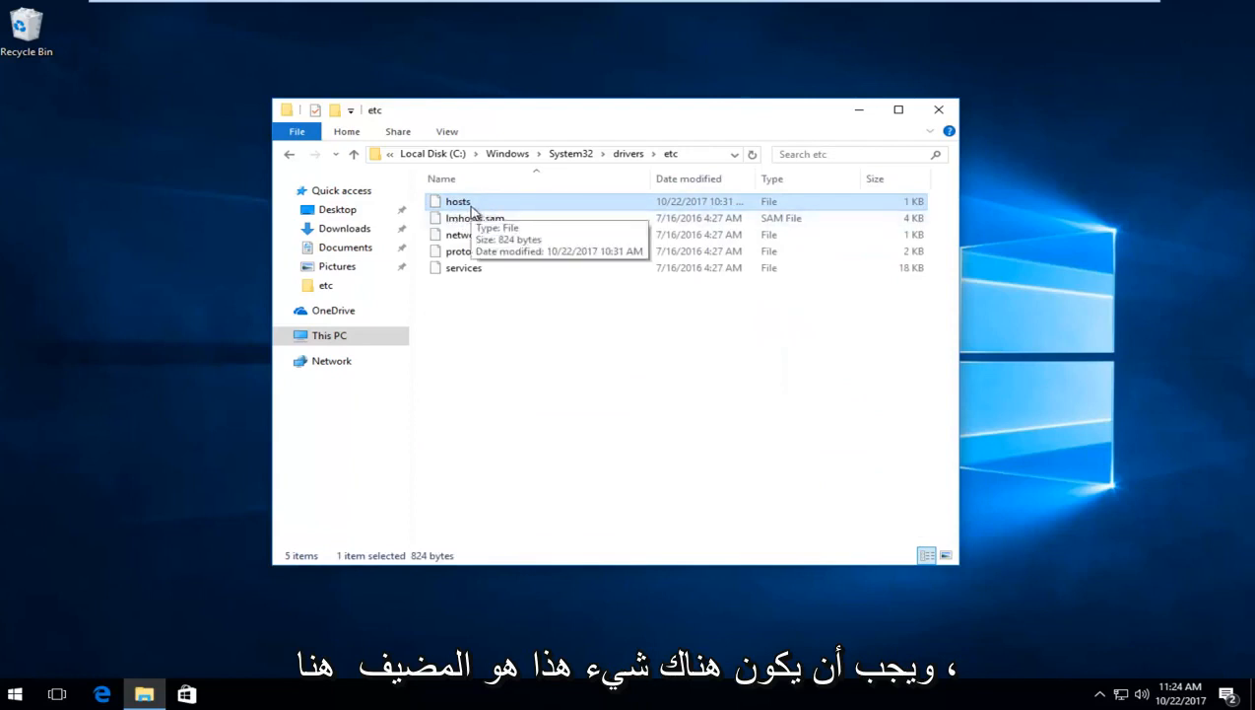
{"action": "right_click", "coordinate": [457, 201]}
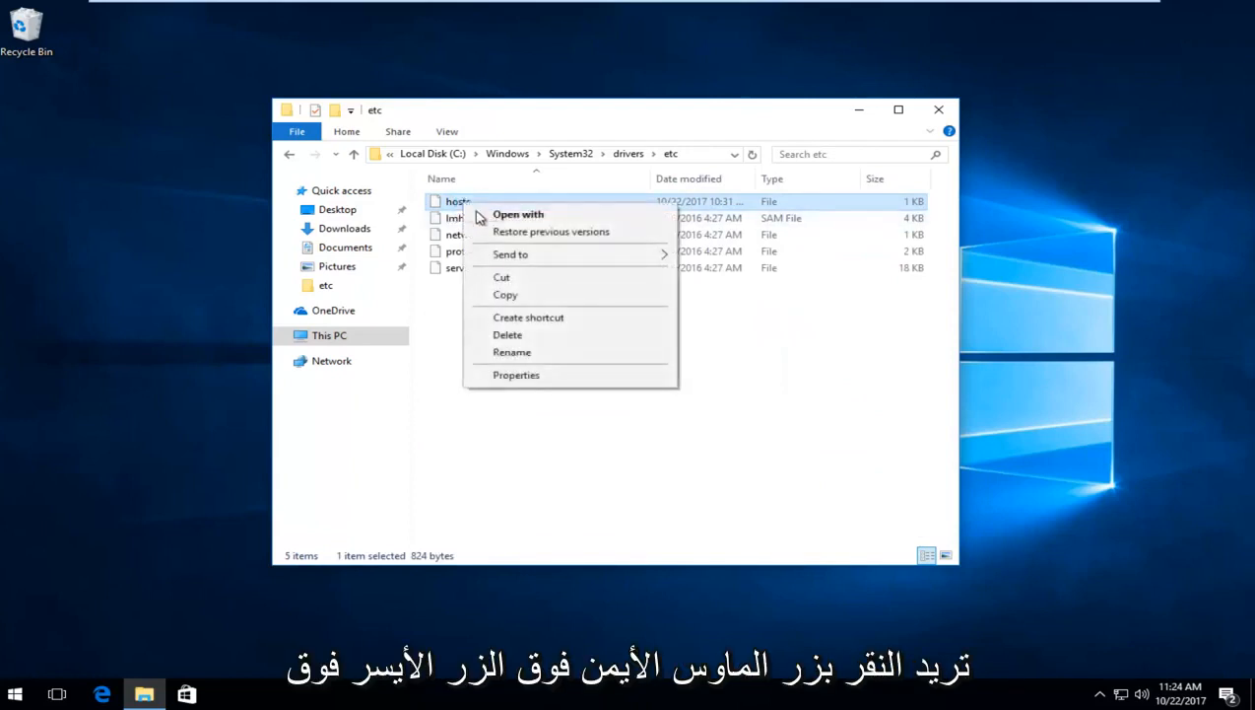
{"action": "left_click", "coordinate": [504, 294]}
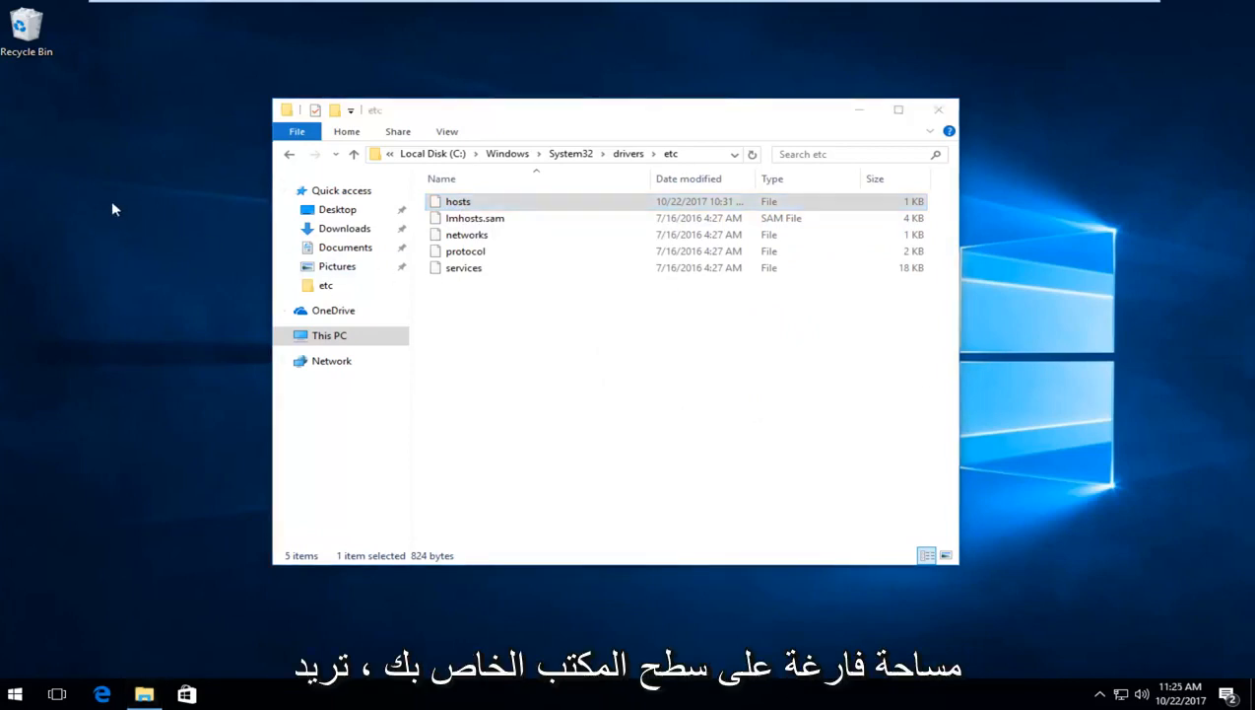
Step: Paste the hosts file onto the desktop and open the copy
{"action": "right_click", "coordinate": [113, 209]}
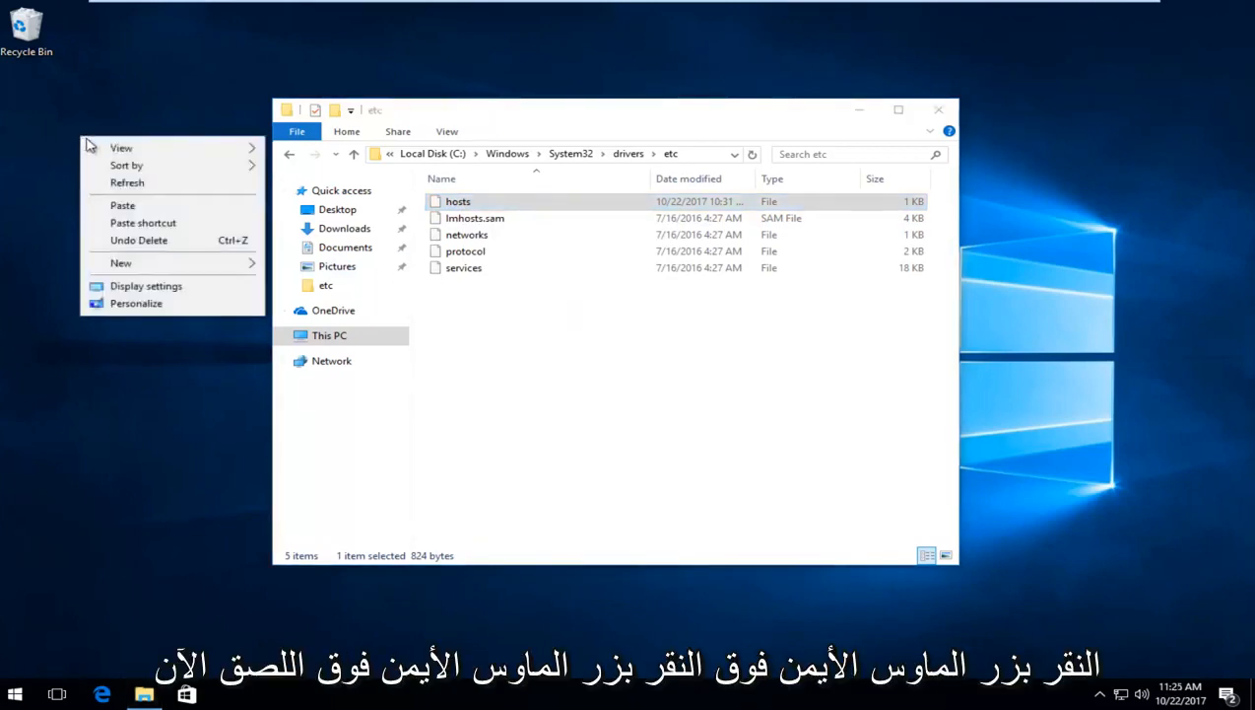
{"action": "left_click", "coordinate": [122, 205]}
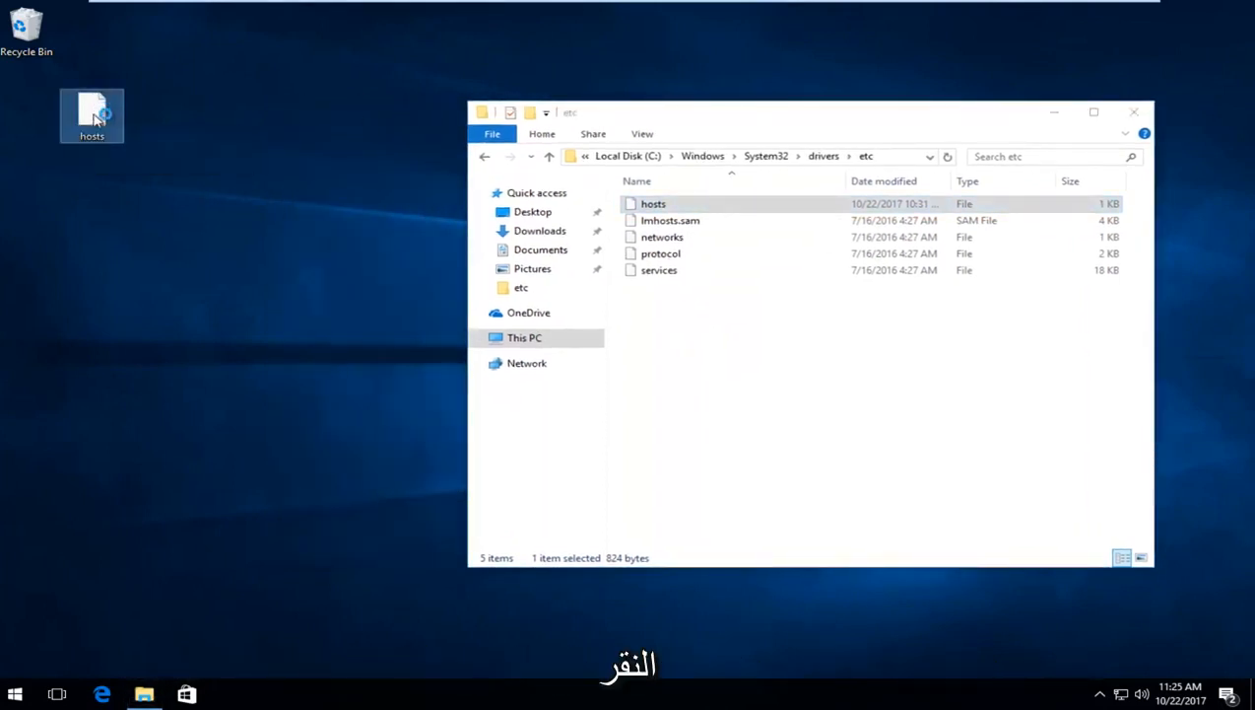
{"action": "double_click", "coordinate": [92, 115]}
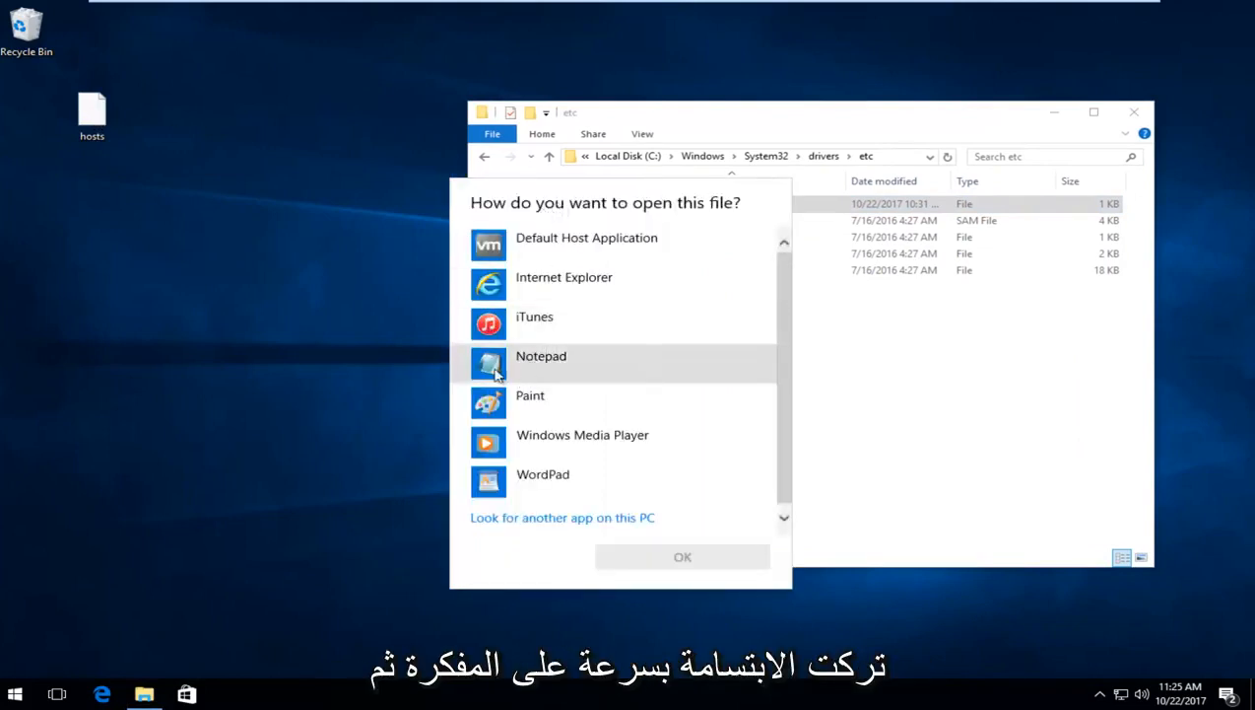
Step: Choose Notepad in the Open With dialog and confirm
{"action": "left_click", "coordinate": [541, 355]}
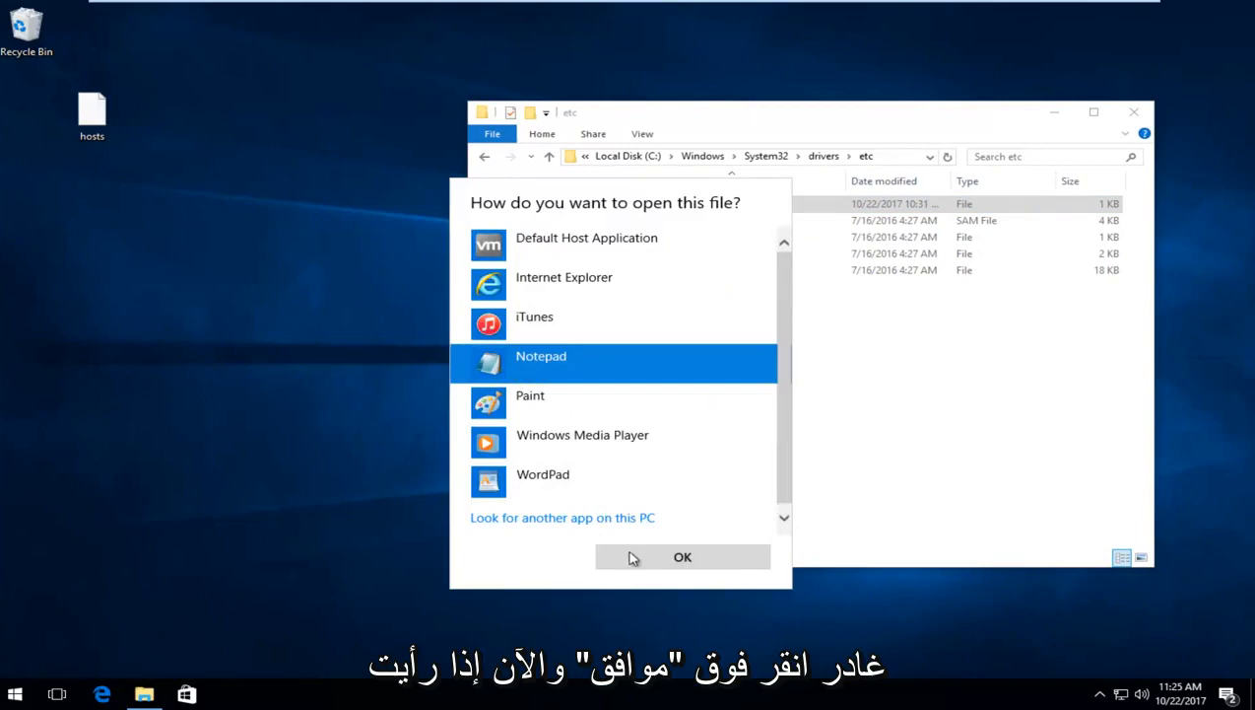
{"action": "left_click", "coordinate": [682, 557]}
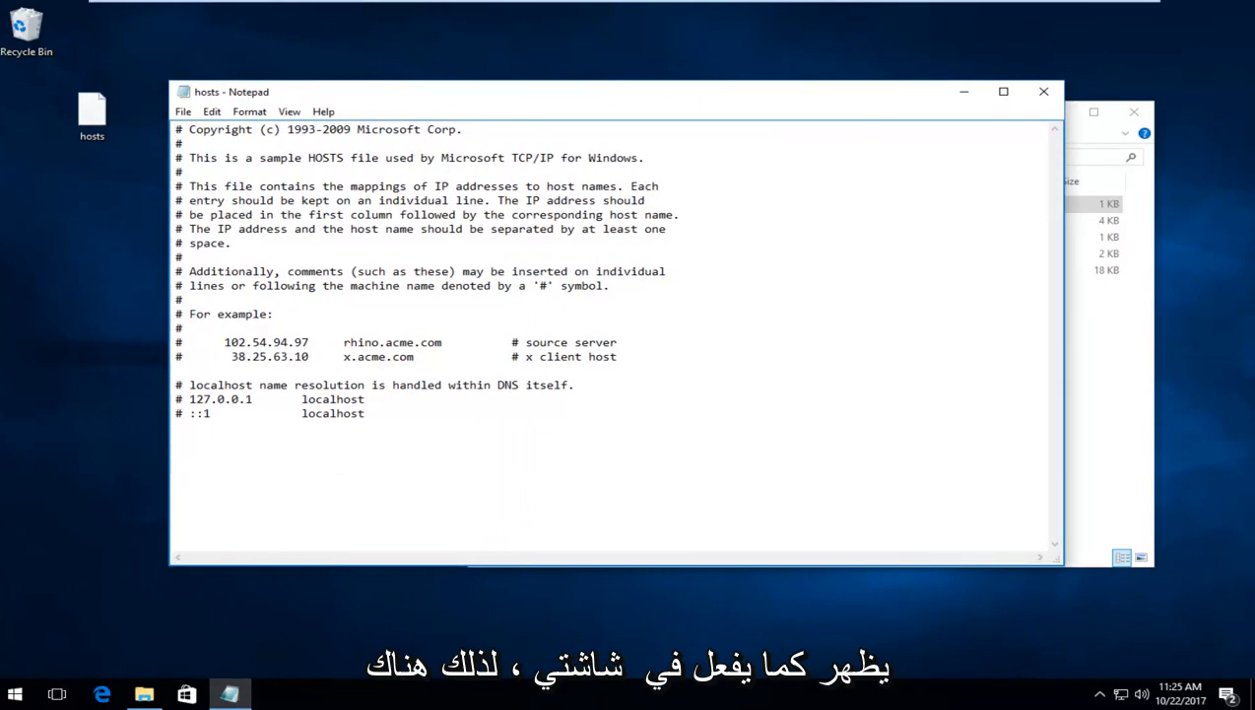
Step: Type 'apple.c' while reviewing hosts in Notepad, then select the desktop hosts copy
{"action": "type", "text": "apple.c"}
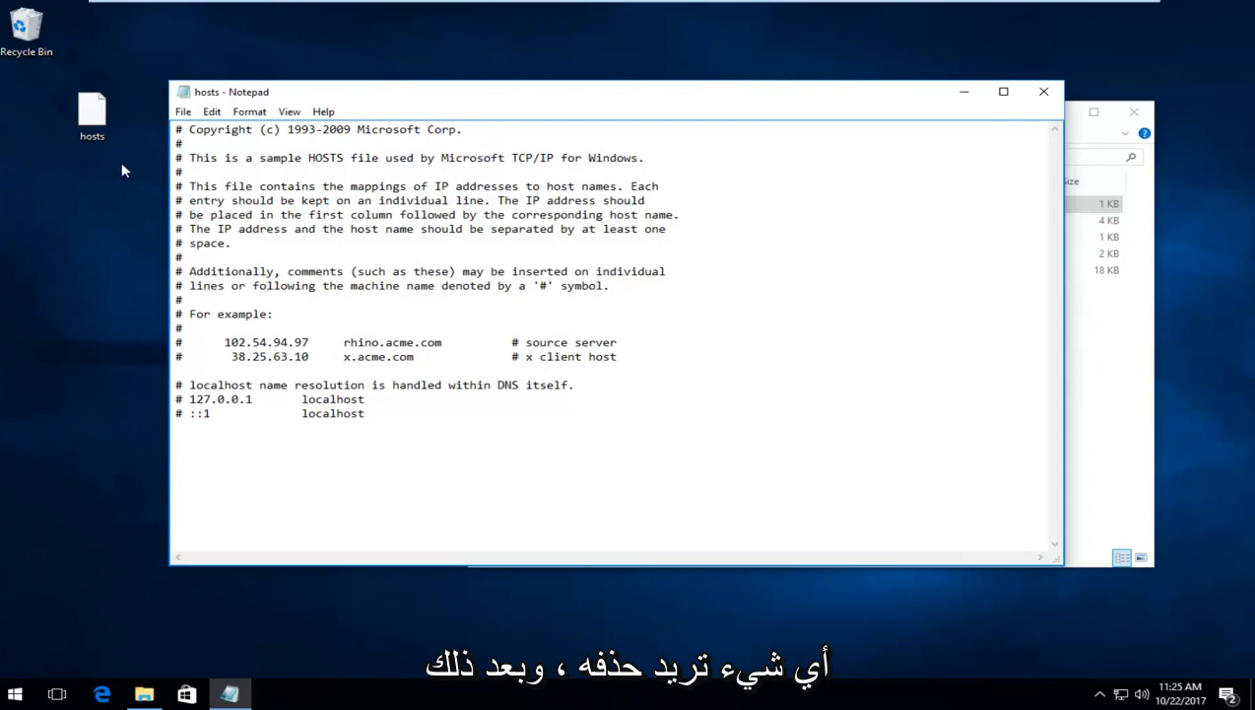
{"action": "left_click", "coordinate": [182, 110]}
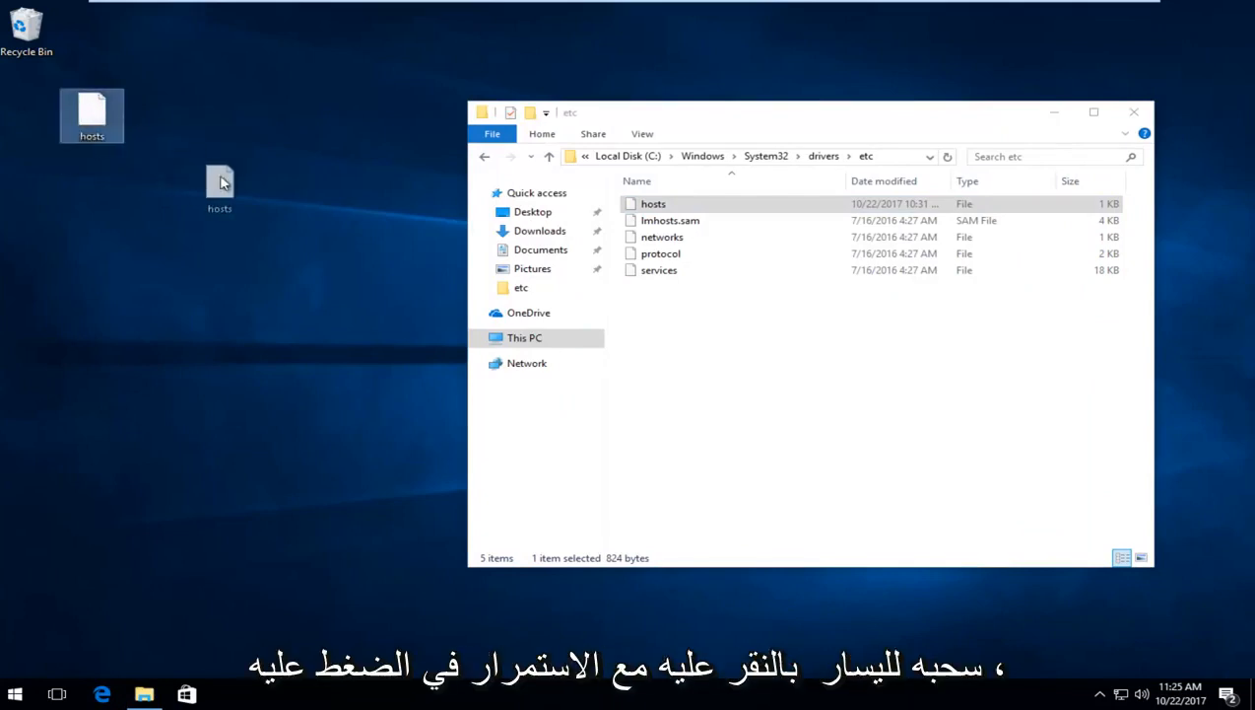
Step: Drag the desktop hosts into etc, replacing the original and granting administrator permission
{"action": "left_click_drag", "start_coordinate": [219, 188], "coordinate": [443, 281]}
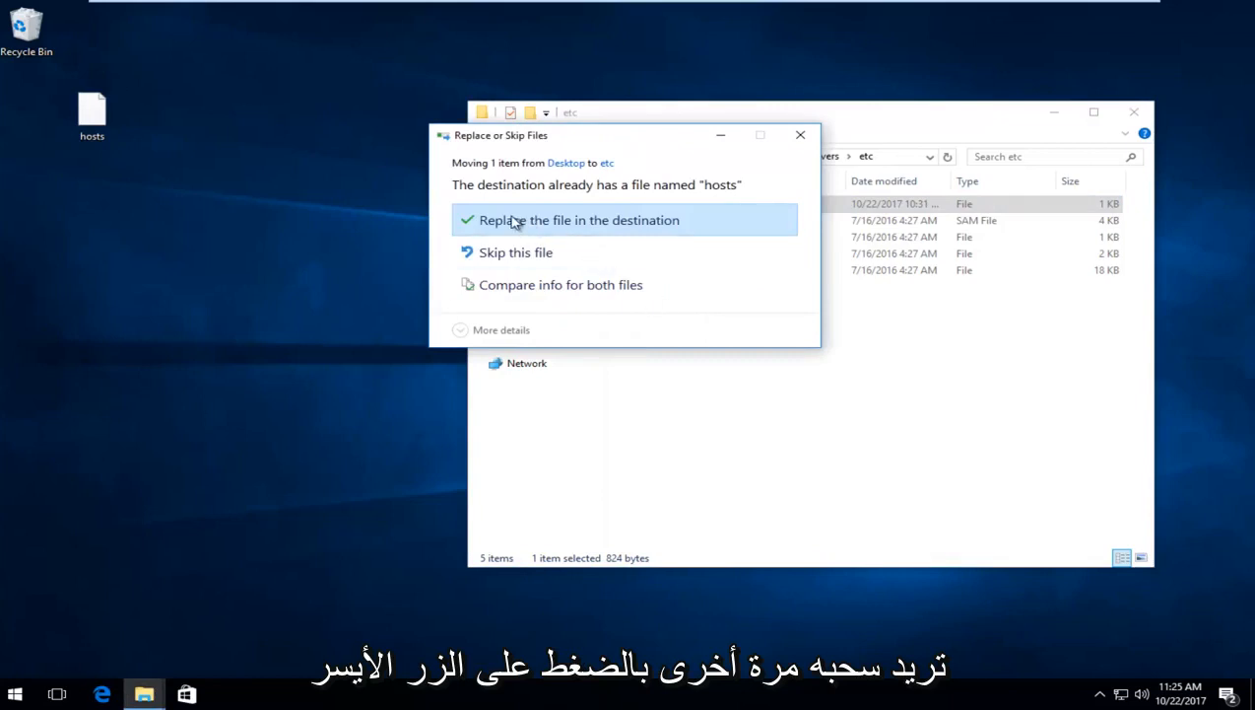
{"action": "left_click", "coordinate": [579, 220]}
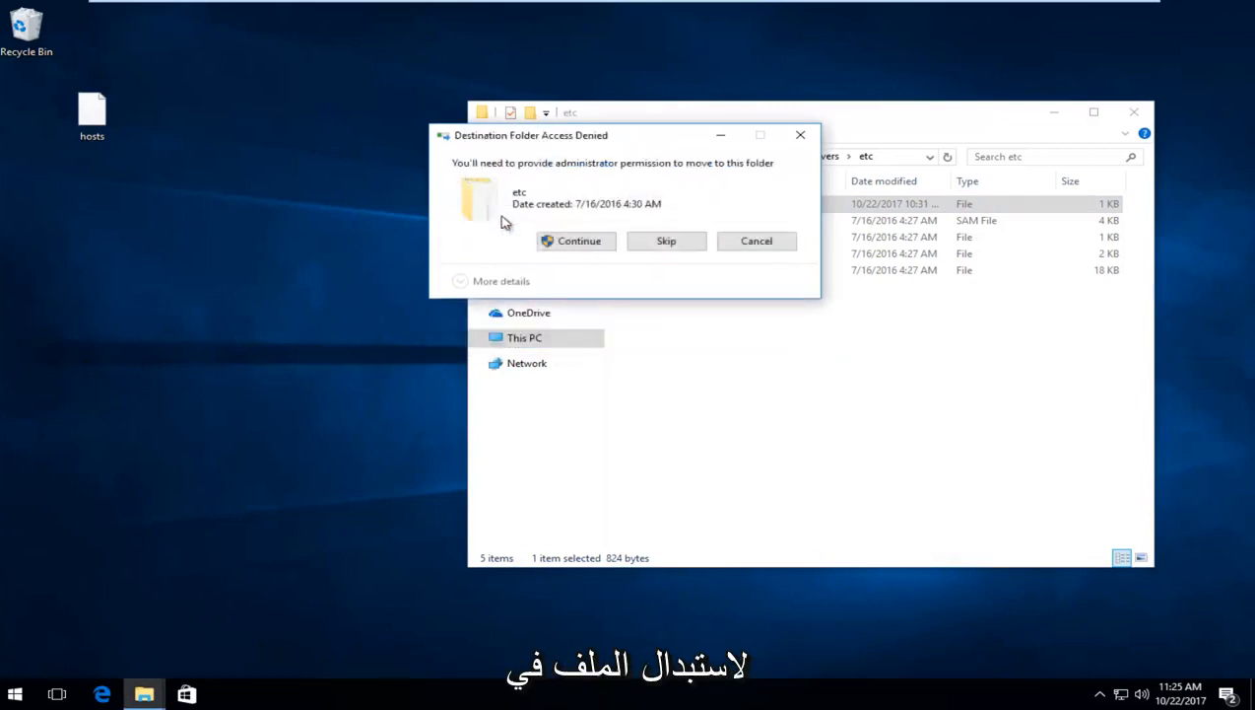
{"action": "mouse_move", "coordinate": [491, 196]}
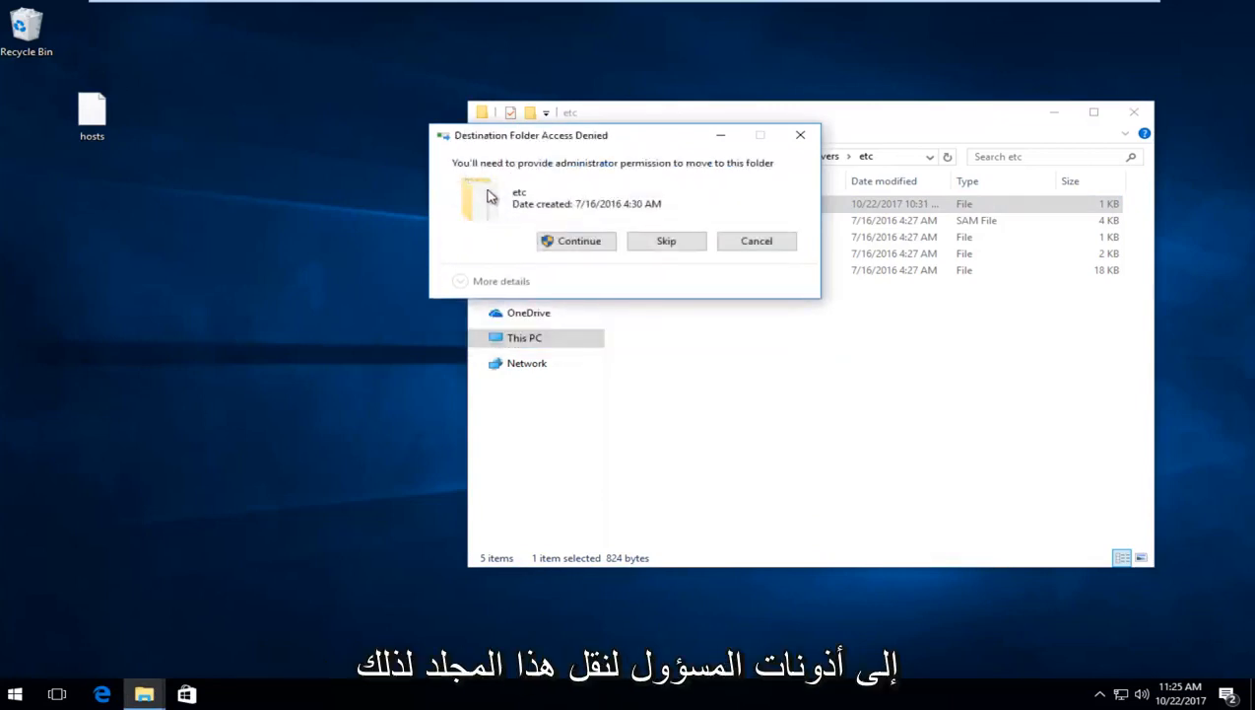
{"action": "mouse_move", "coordinate": [578, 240]}
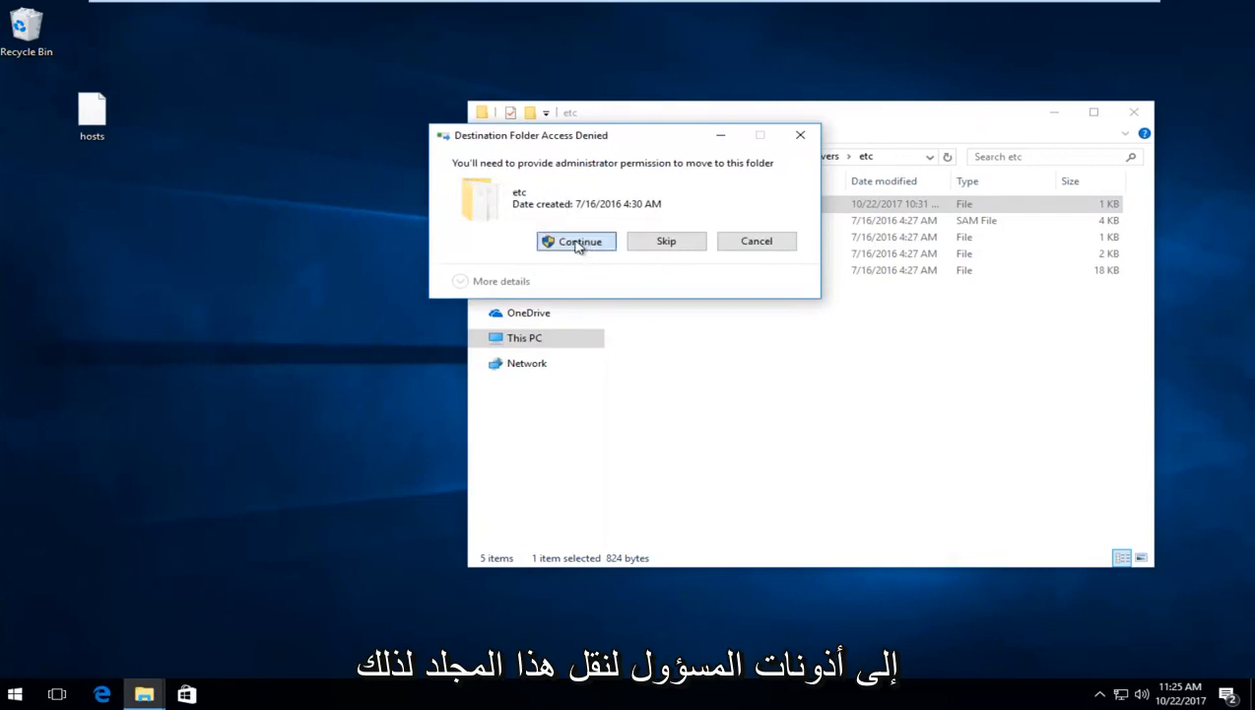
{"action": "left_click", "coordinate": [577, 241]}
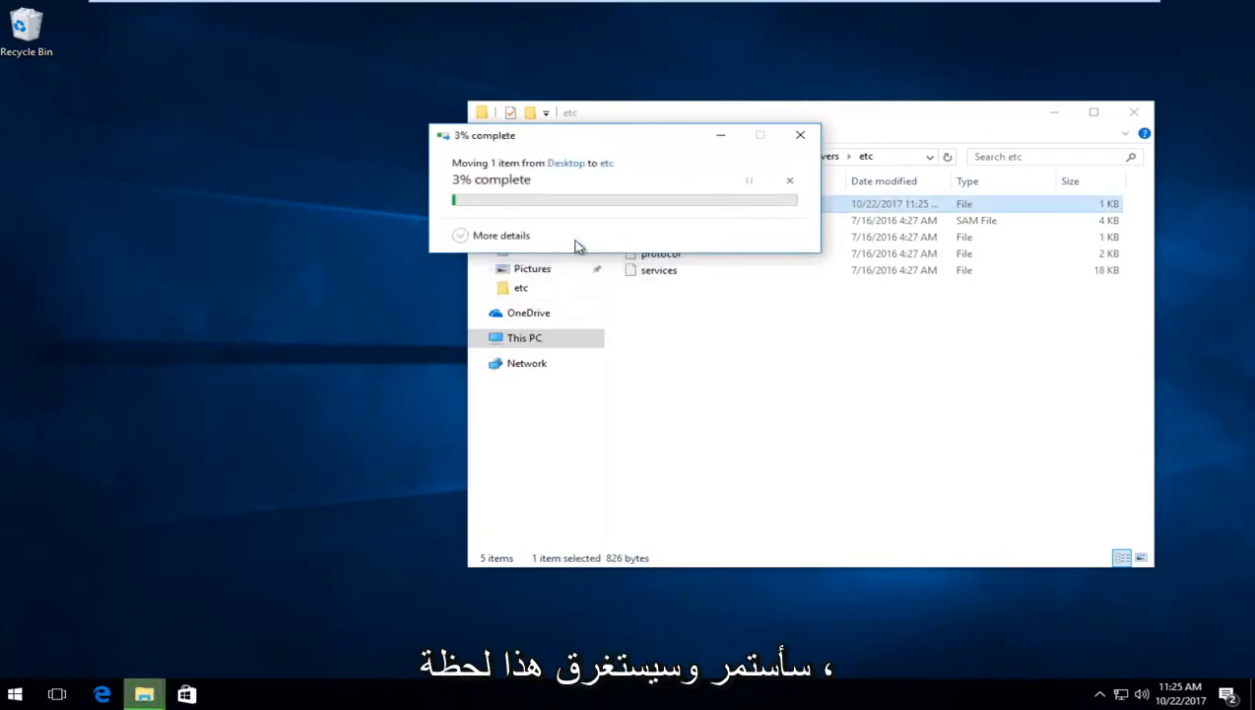